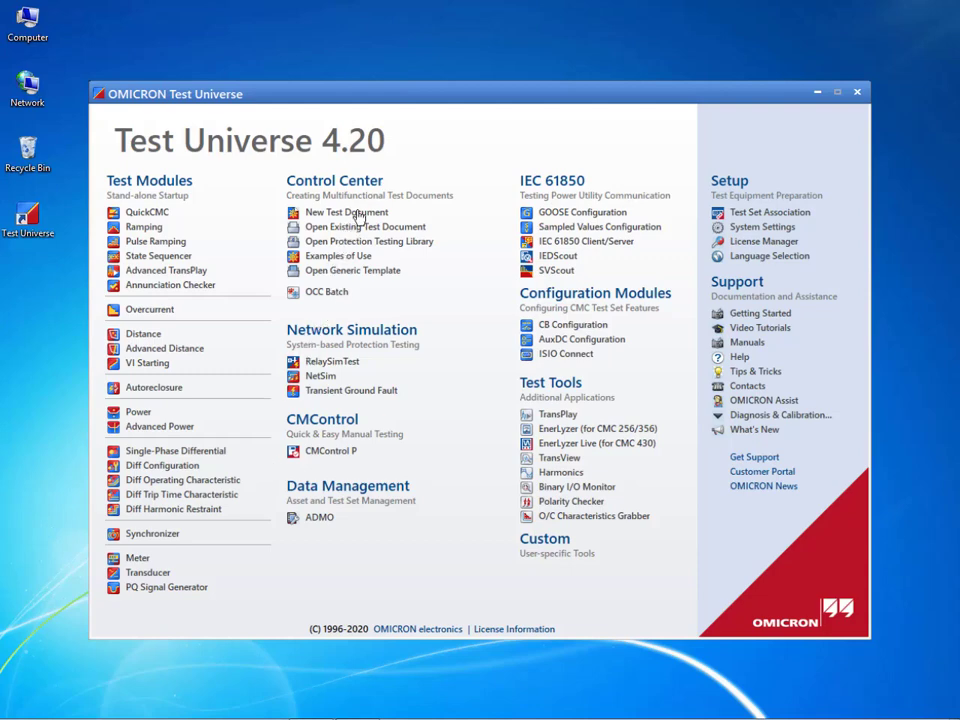
pyautogui.moveTo(345, 212)
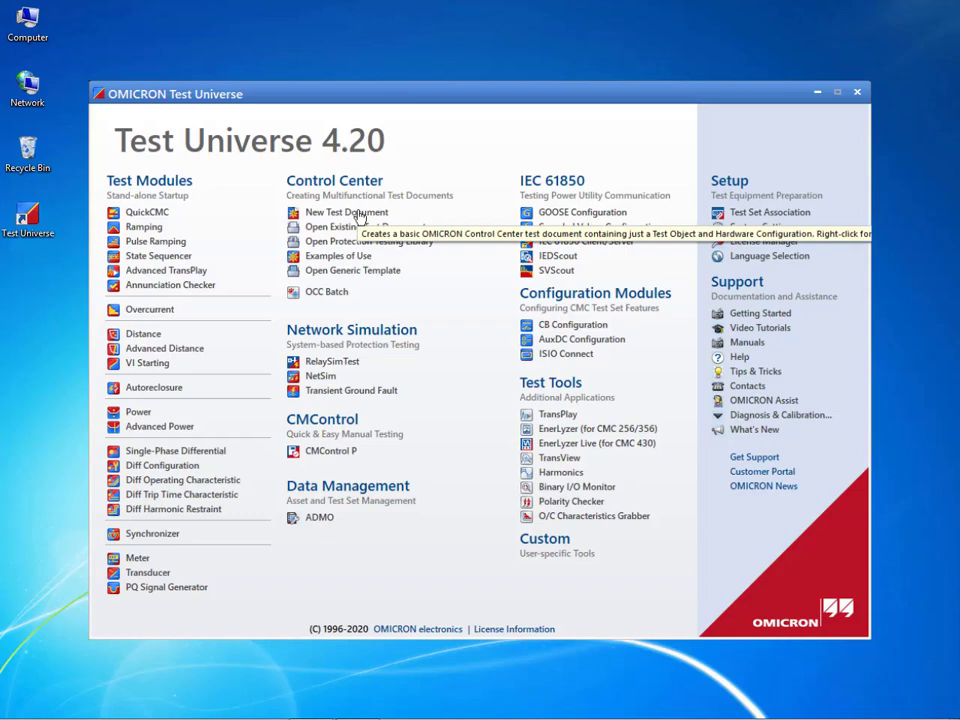
# - Create a new Control Center test document from the Test Universe start page
pyautogui.click(344, 212)
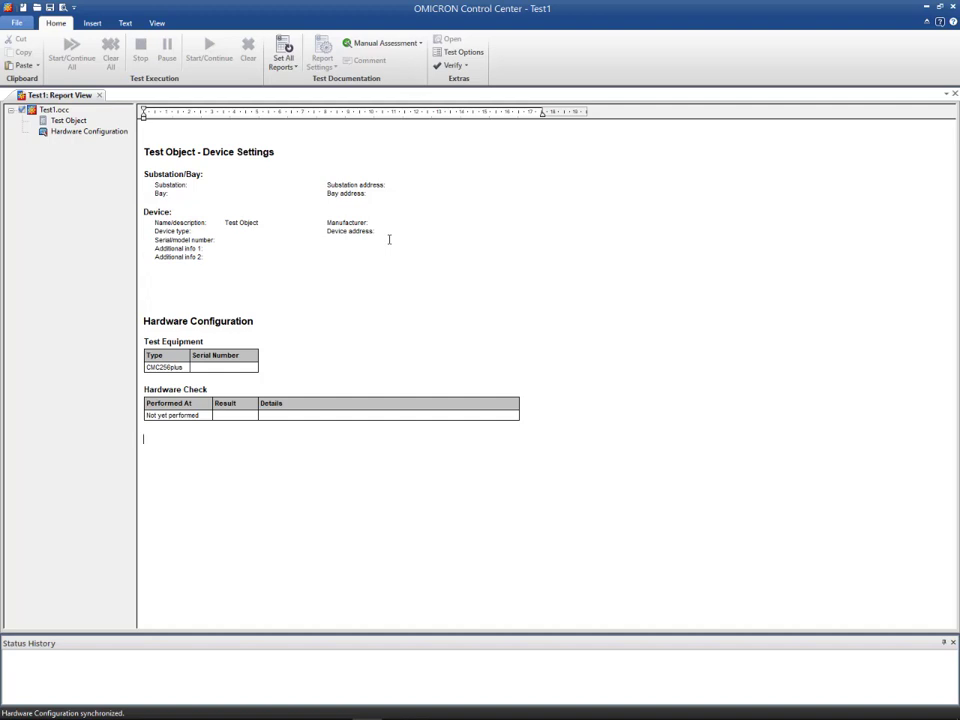
# - Insert the Diff Configuration, Operating Characteristic, Trip Time Characteristic and Harmonic Restraint test modules
pyautogui.click(92, 22)
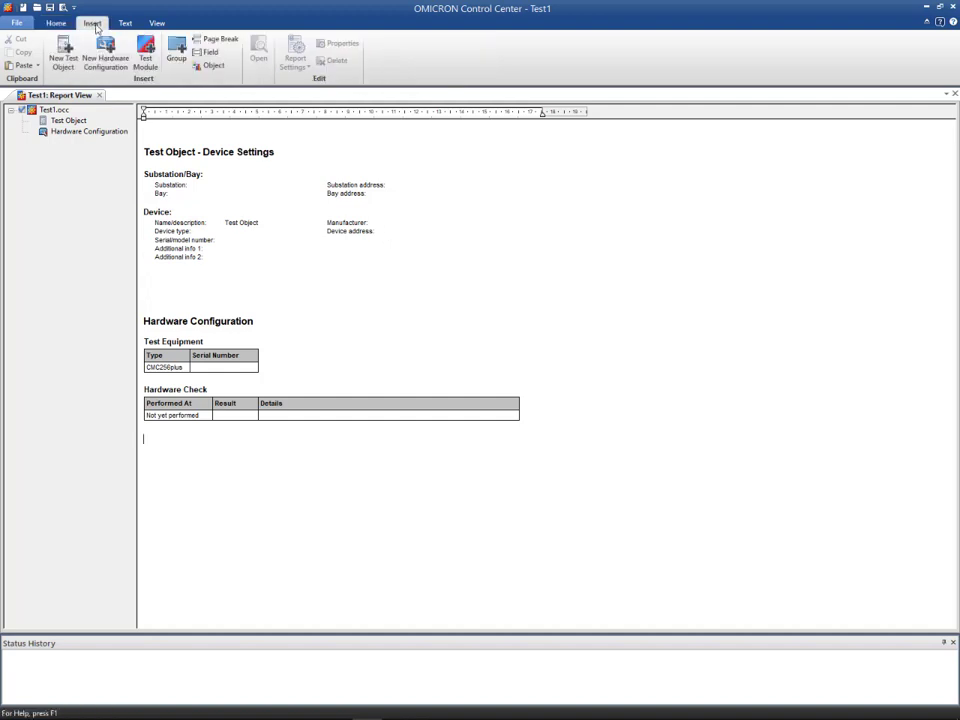
pyautogui.click(145, 57)
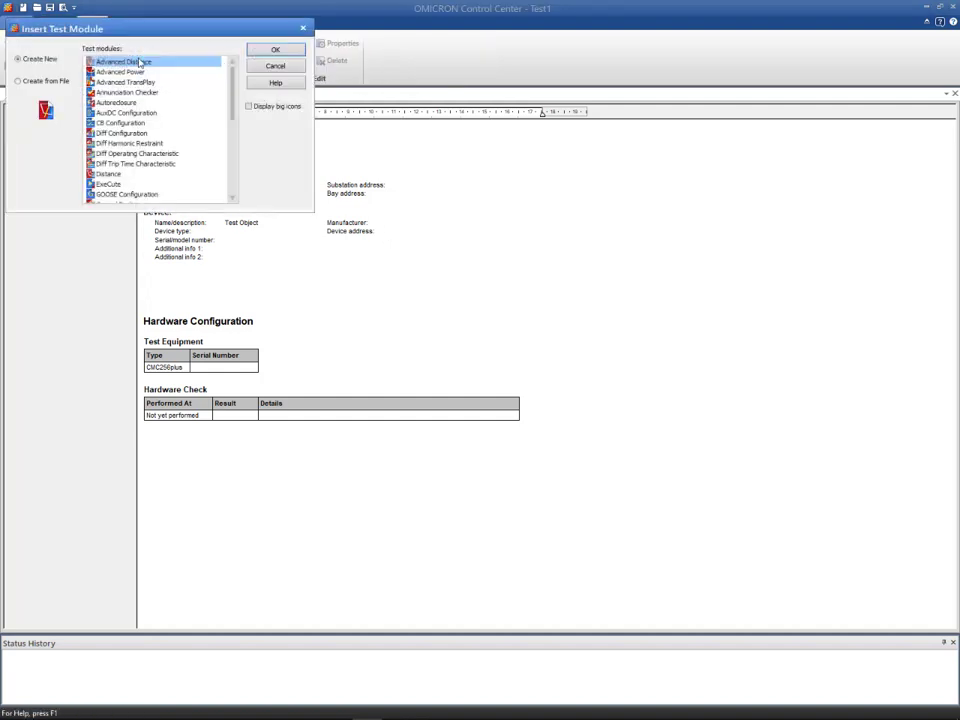
pyautogui.click(121, 133)
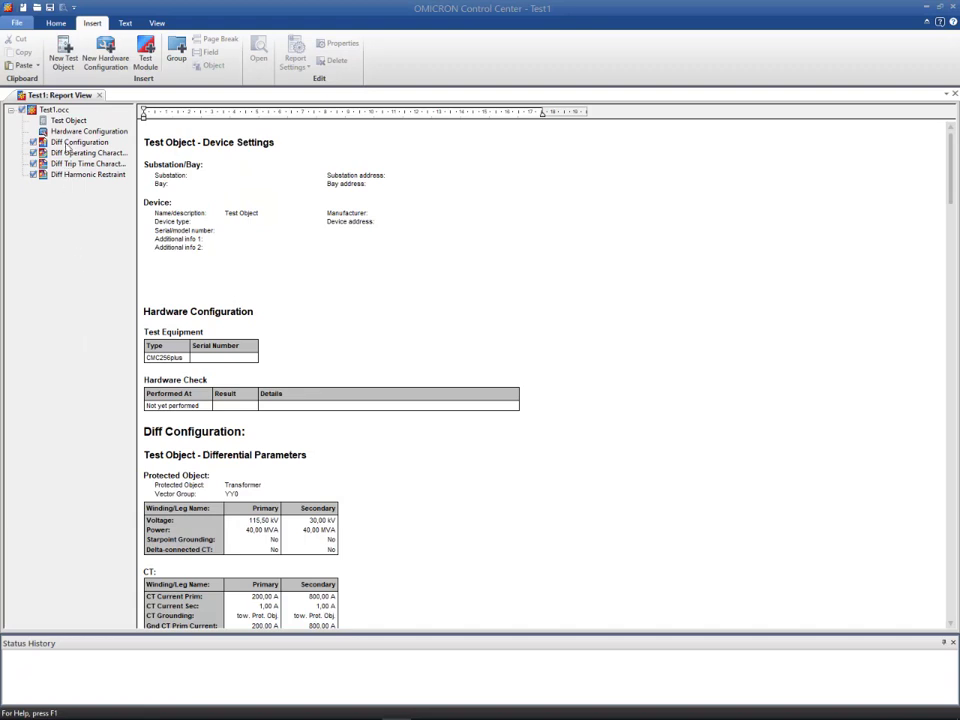
# - Name the device Differential protection, SIEMENS 7UT613, and select the Differential block
pyautogui.doubleClick(69, 120)
pyautogui.write('Differential protection')
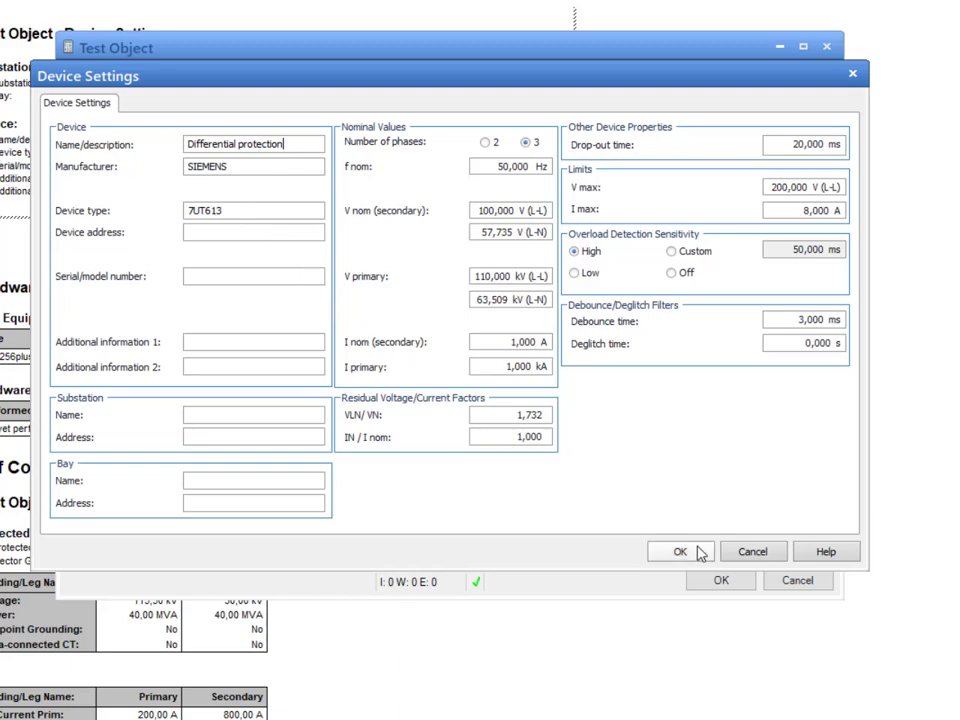
pyautogui.click(680, 551)
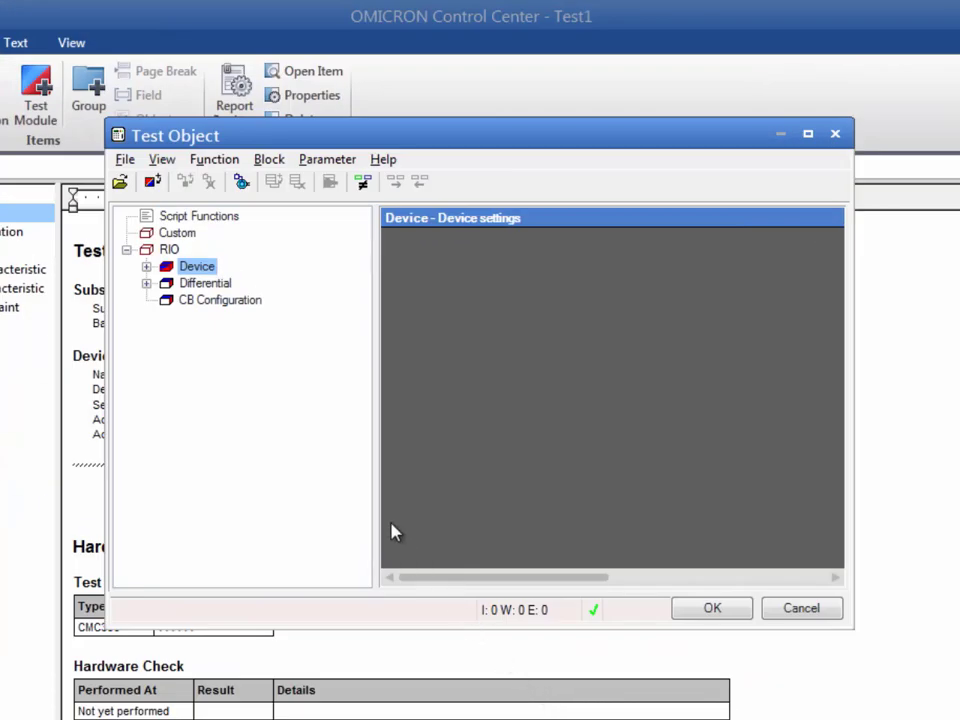
pyautogui.click(204, 283)
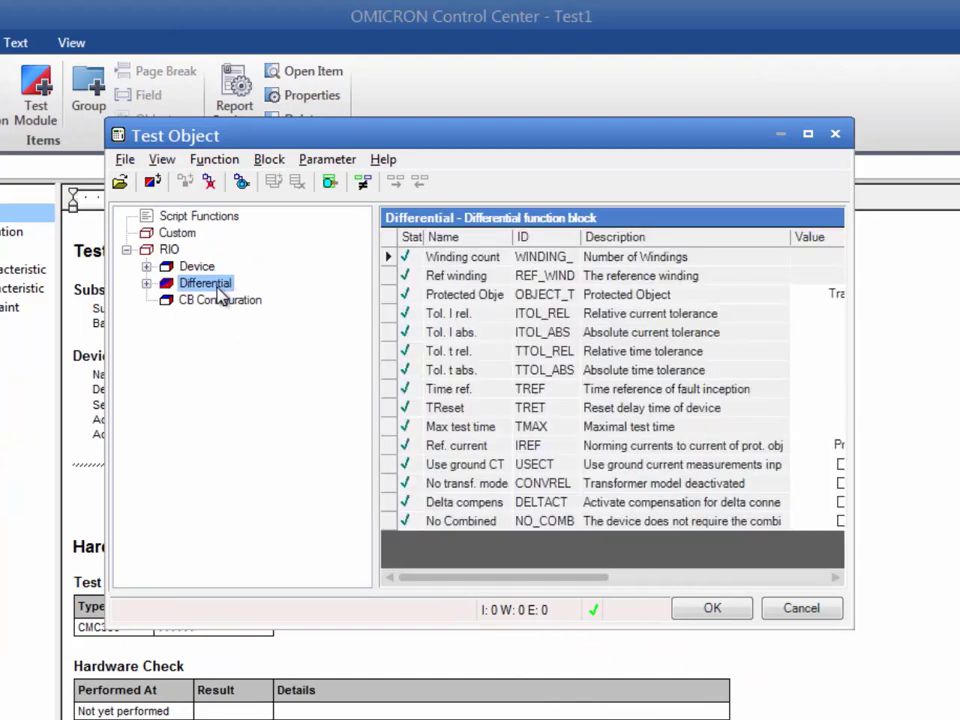
# - Review the CT, Protection Device, Characteristic and Harmonic pages, ending on Protected Object
pyautogui.doubleClick(204, 283)
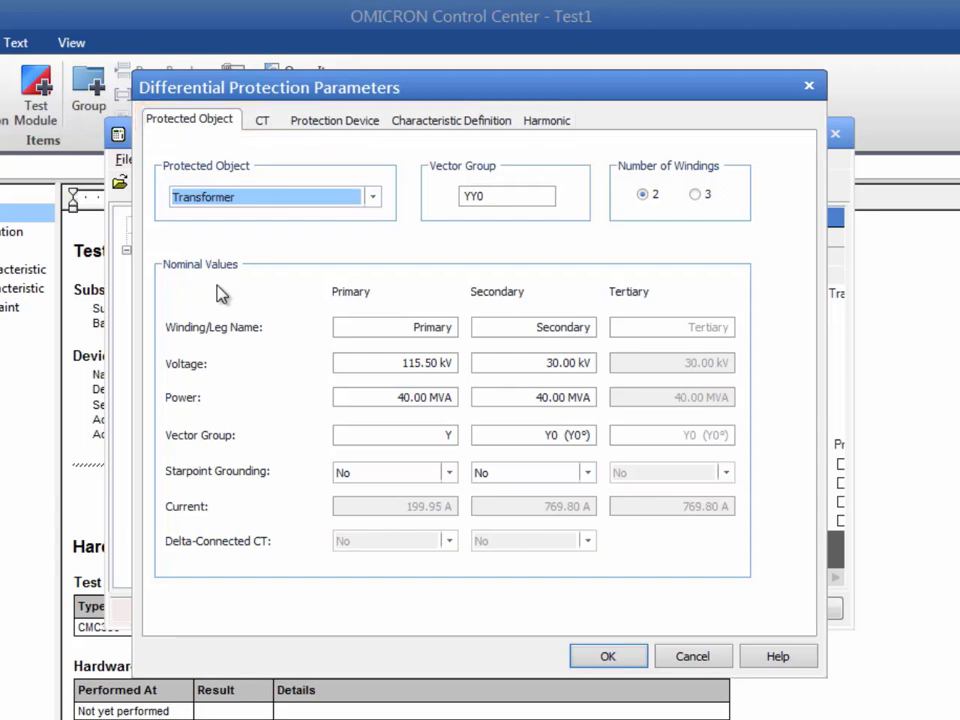
pyautogui.click(262, 120)
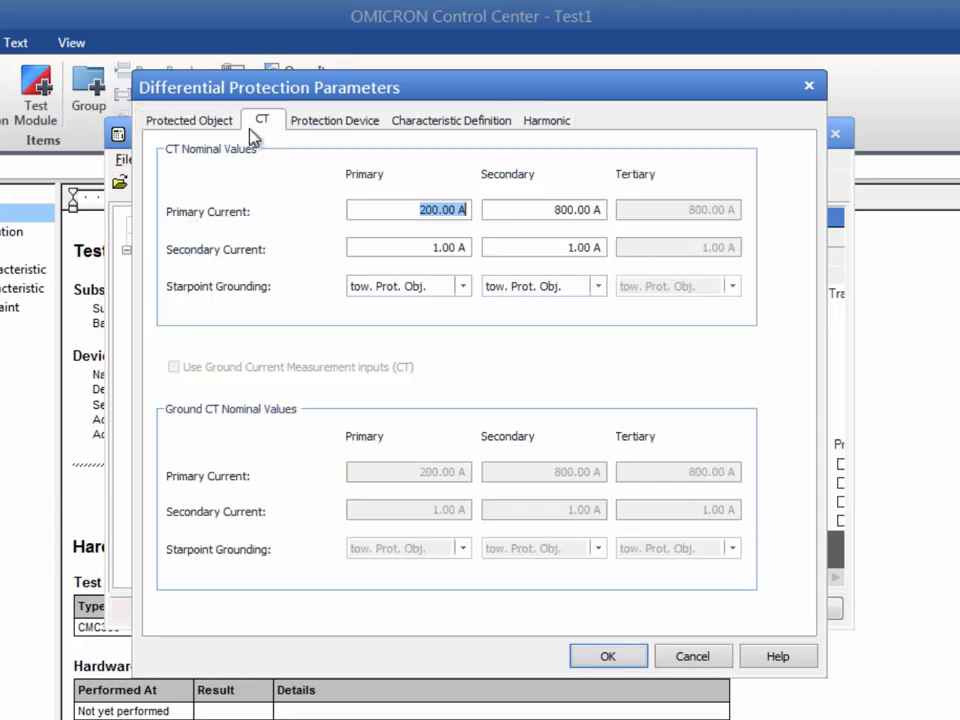
pyautogui.moveTo(332, 135)
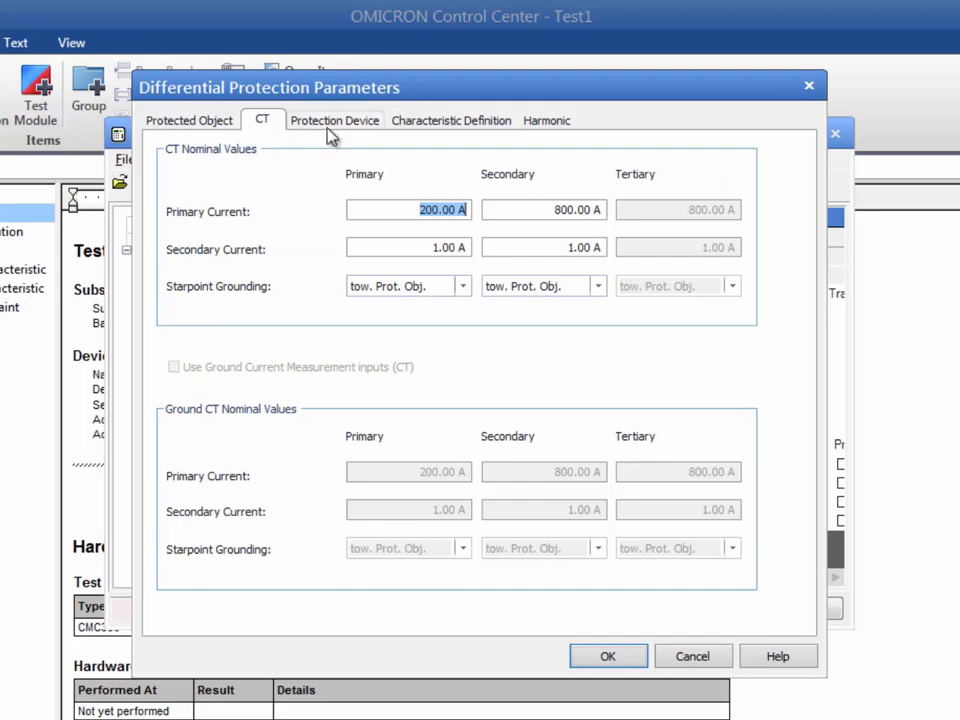
pyautogui.click(335, 120)
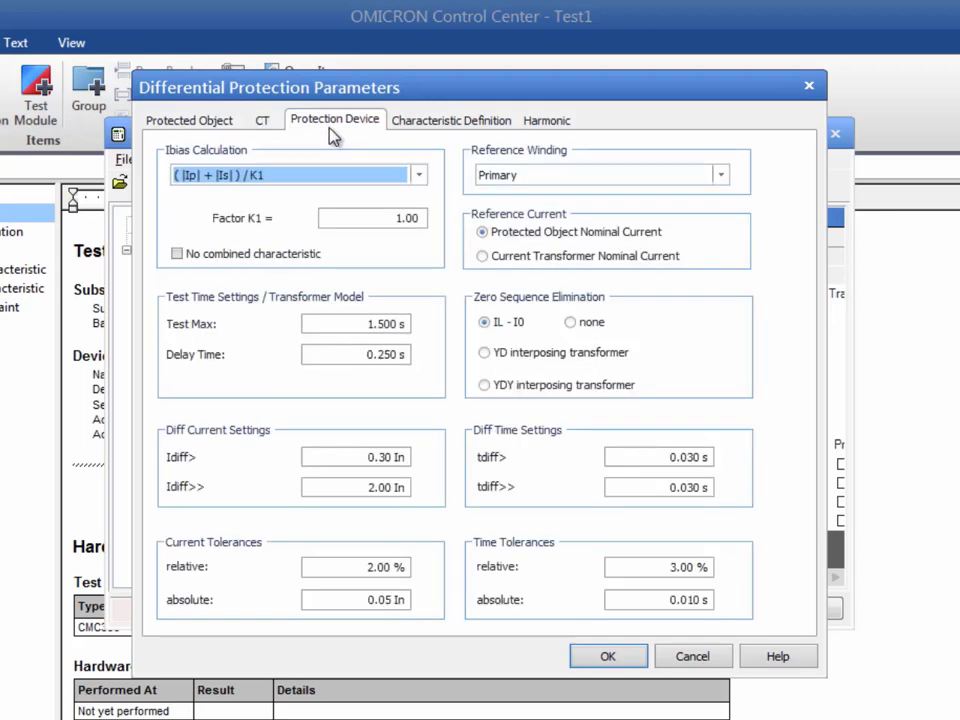
pyautogui.moveTo(365, 140)
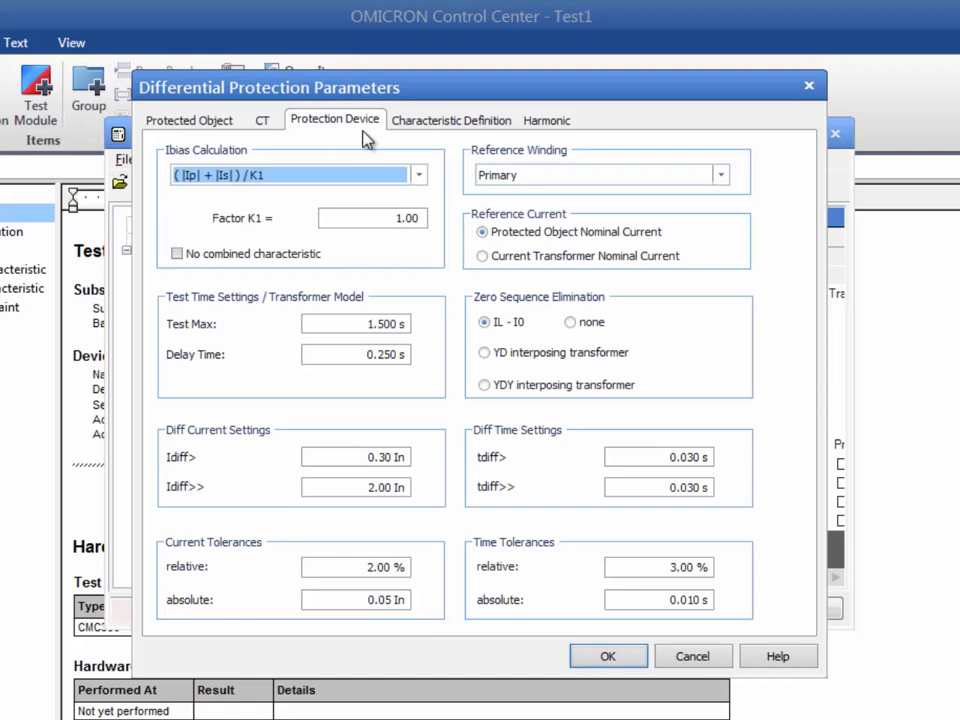
pyautogui.click(452, 120)
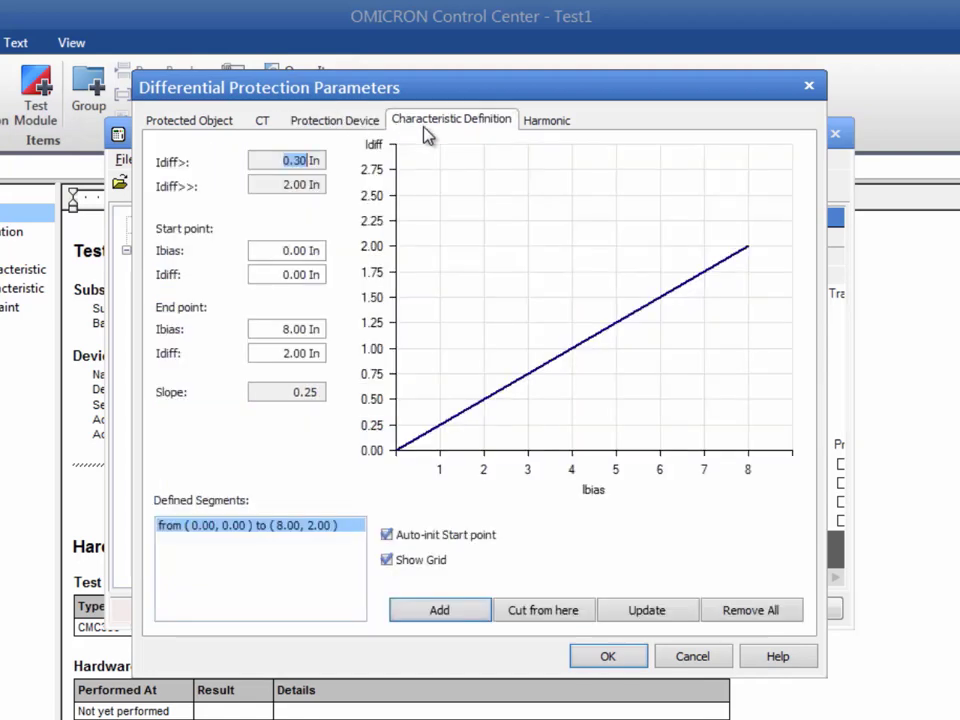
pyautogui.click(547, 120)
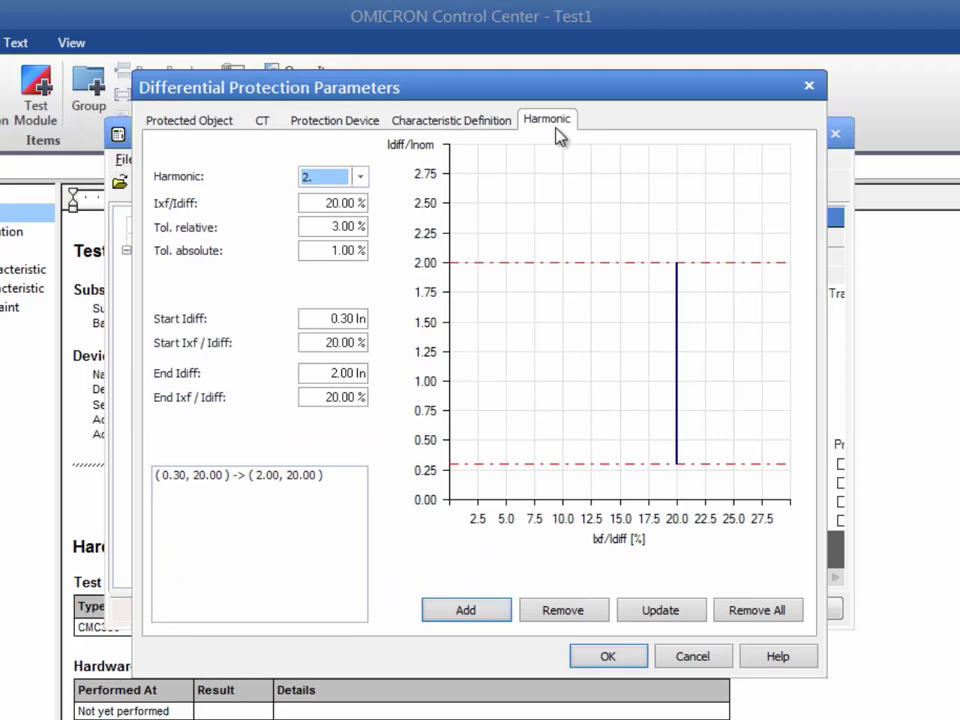
pyautogui.moveTo(247, 135)
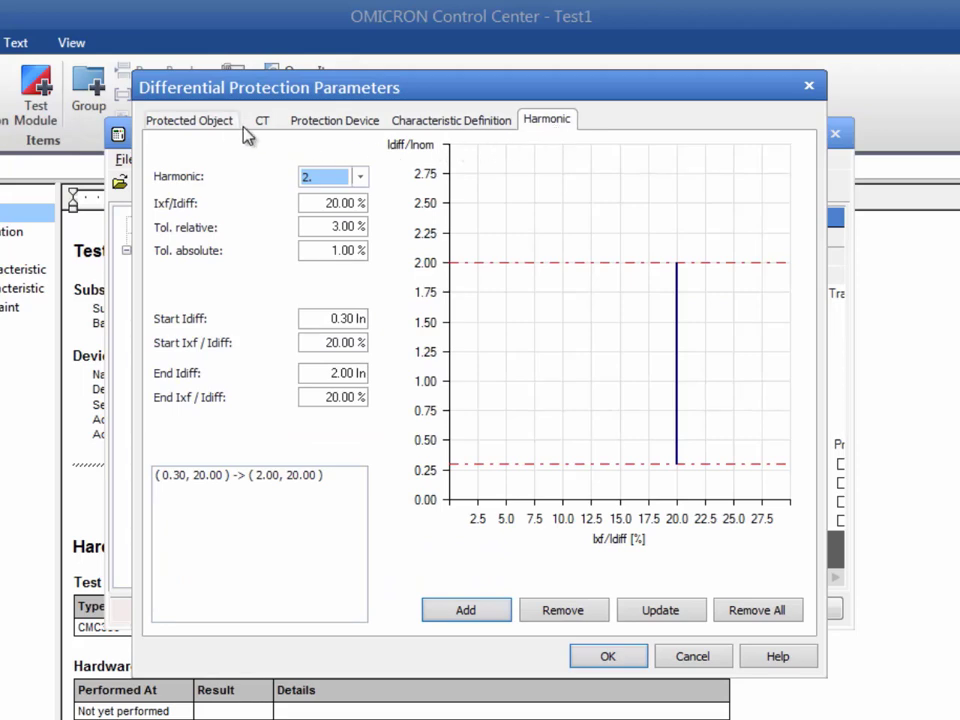
pyautogui.click(189, 120)
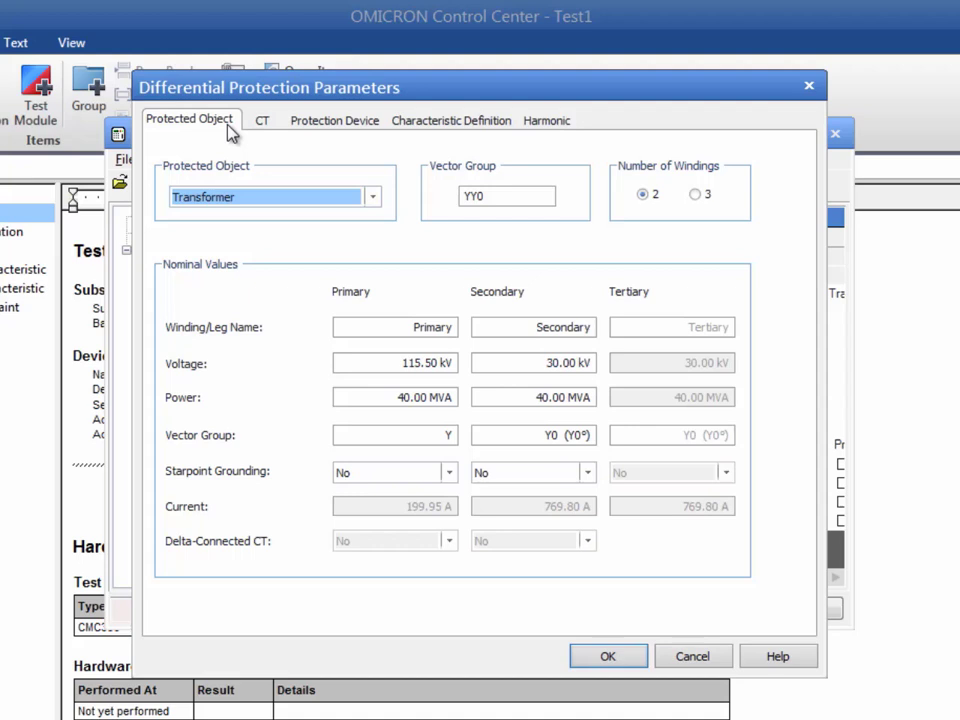
pyautogui.moveTo(665, 190)
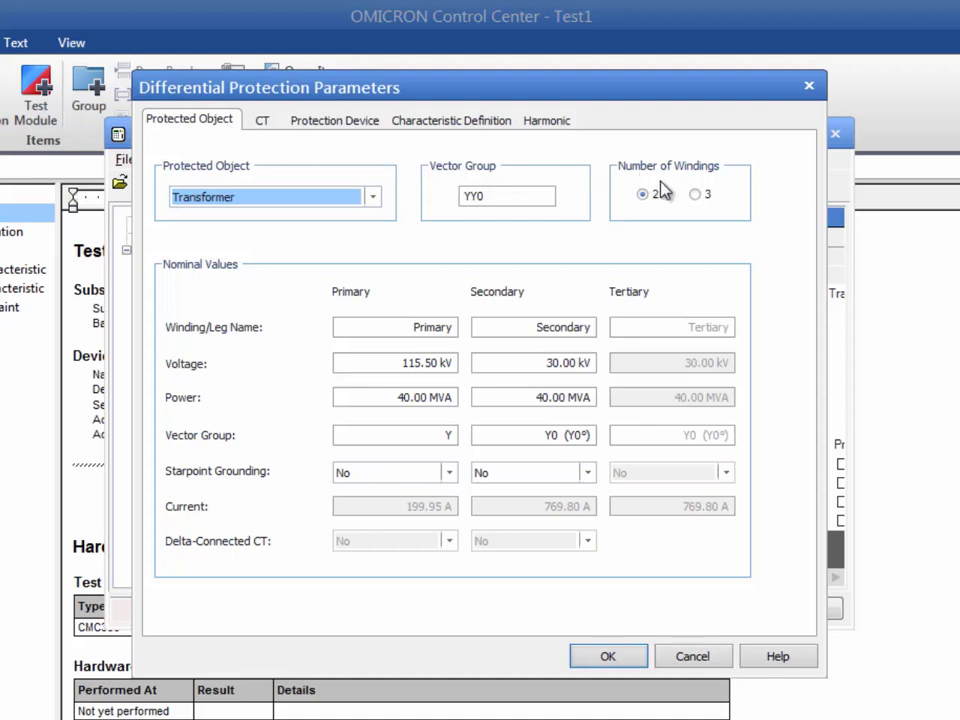
# - Define a three-winding YY0D5 transformer, 231/115.5/10.5 kV, 160/118/42 MVA, secondary grounded
pyautogui.click(695, 194)
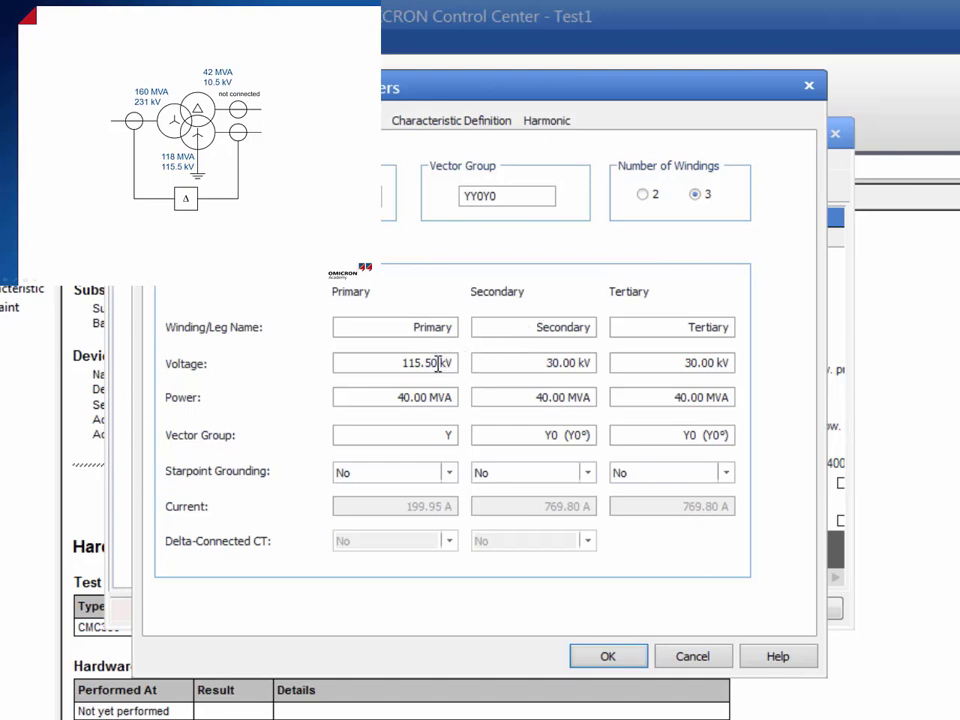
pyautogui.write('231k')
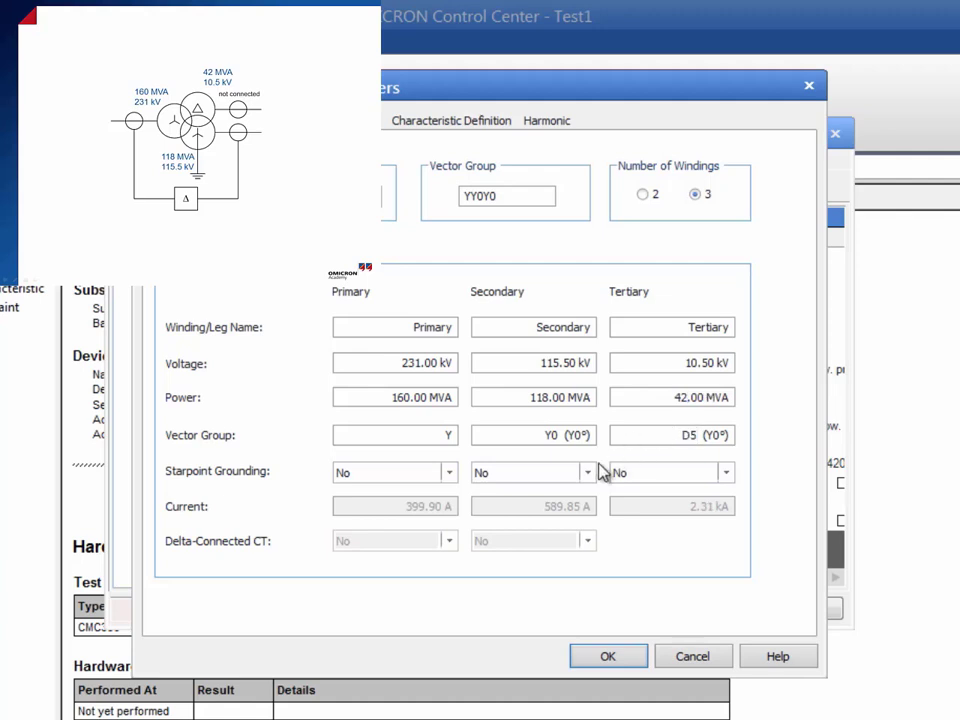
pyautogui.click(525, 472)
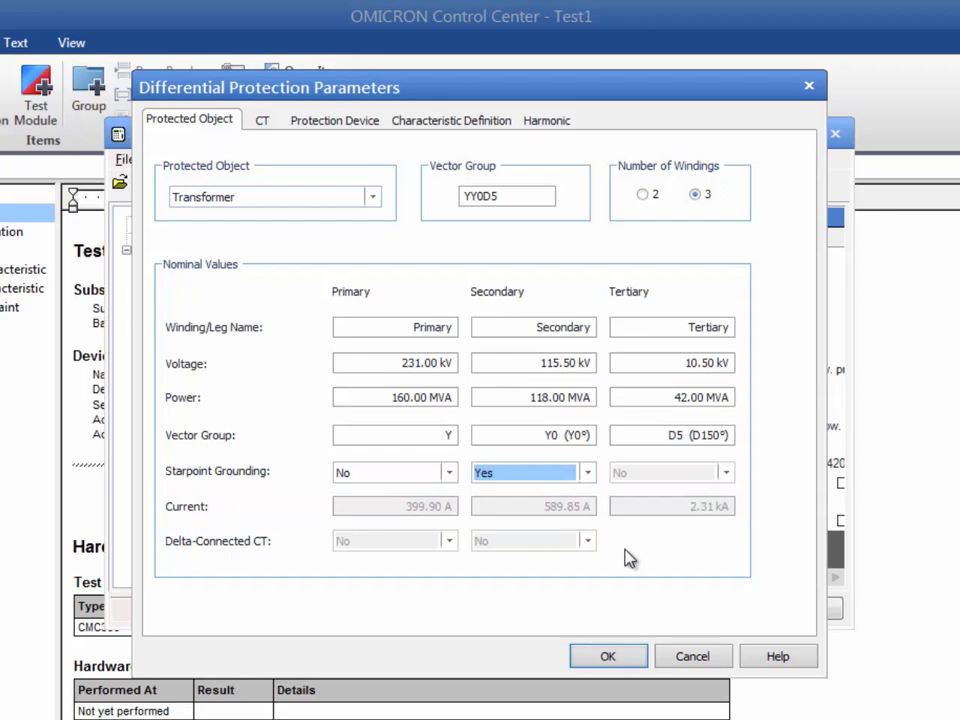
pyautogui.moveTo(308, 175)
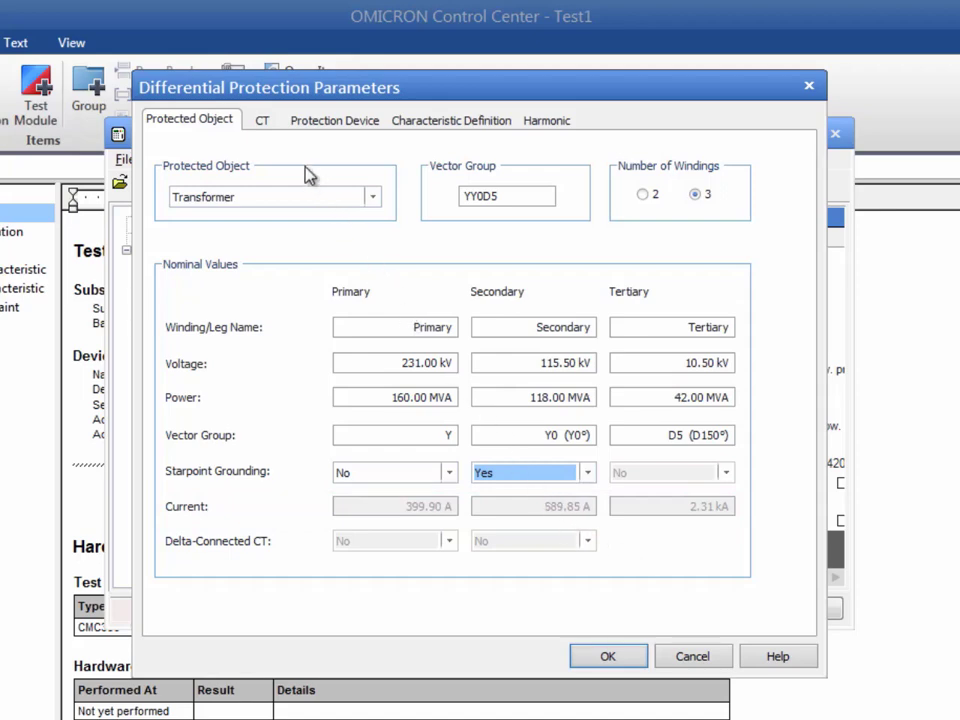
# - Keep CT ratios 400/1, 600/1, 2400/1 grounded towards the object, ground inputs unchecked
pyautogui.click(262, 120)
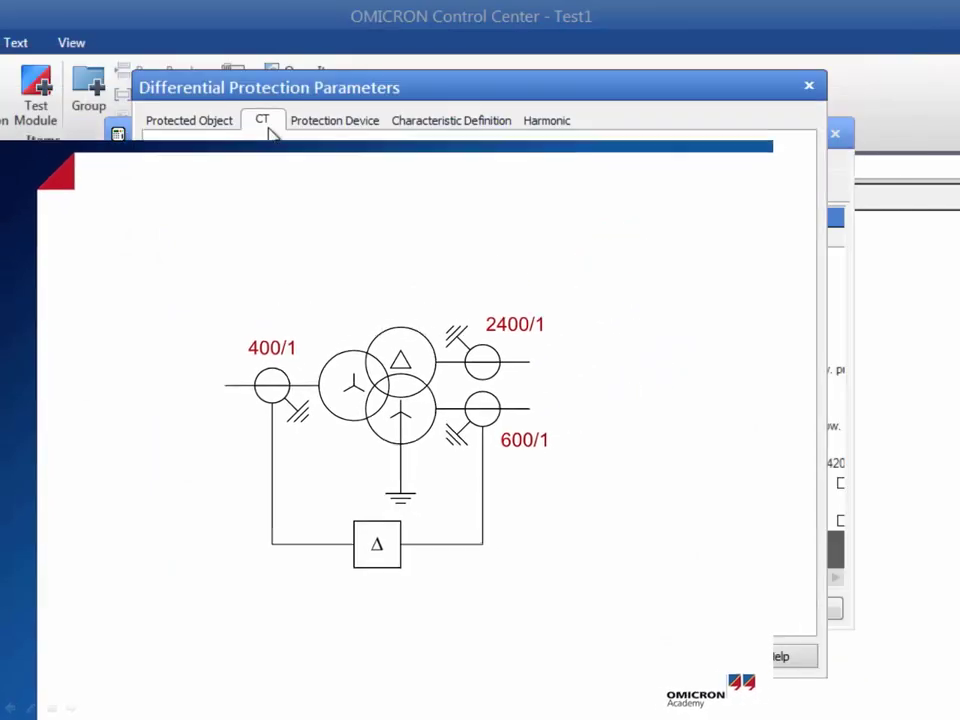
pyautogui.click(262, 120)
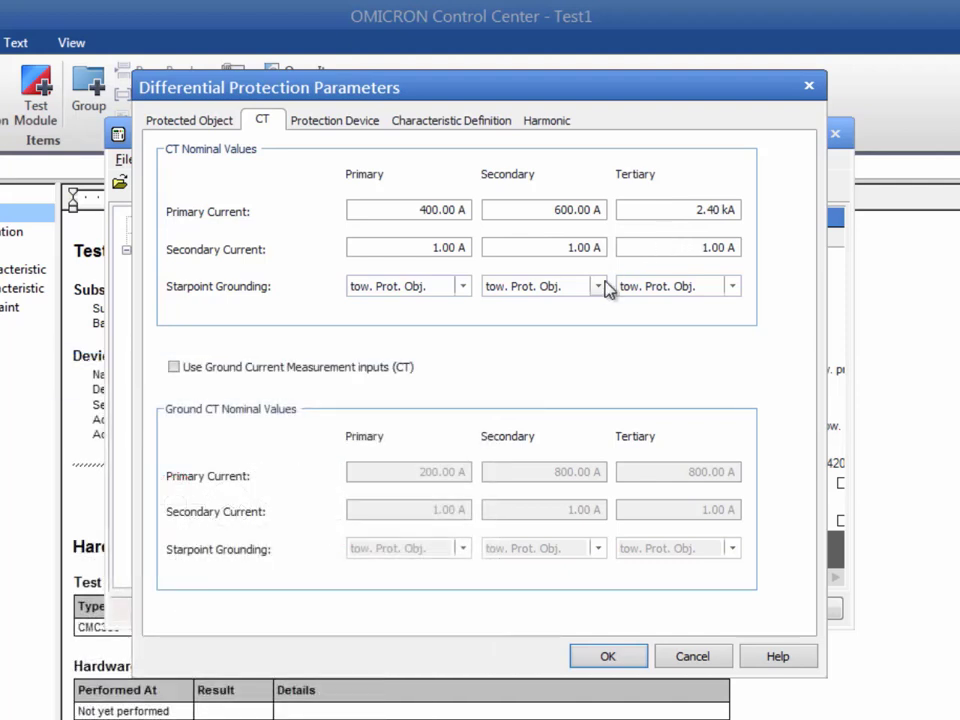
pyautogui.click(598, 286)
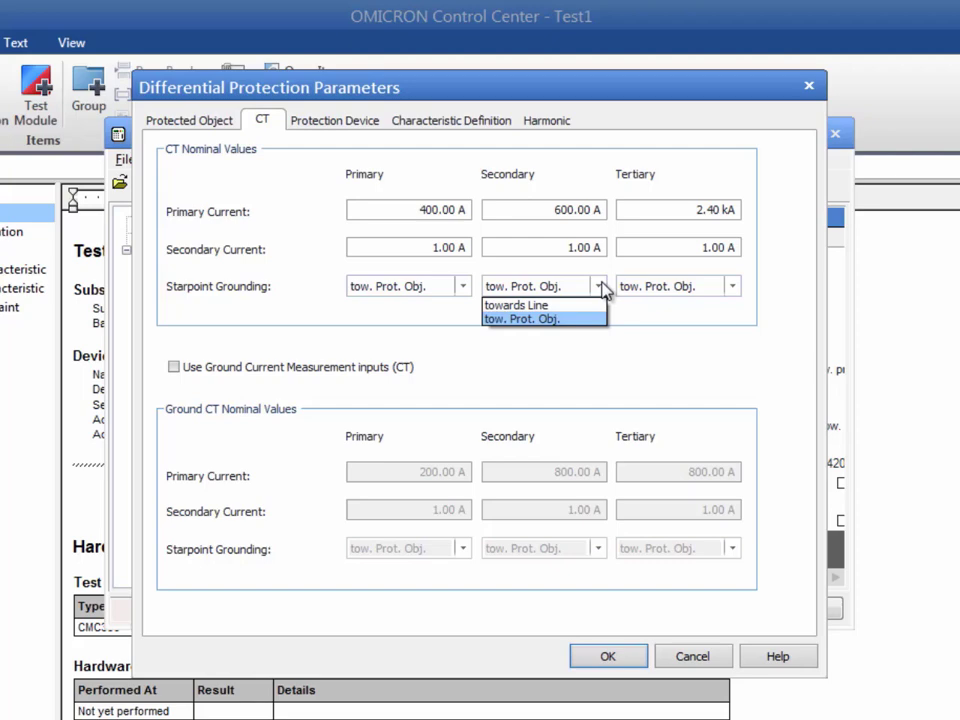
pyautogui.click(520, 318)
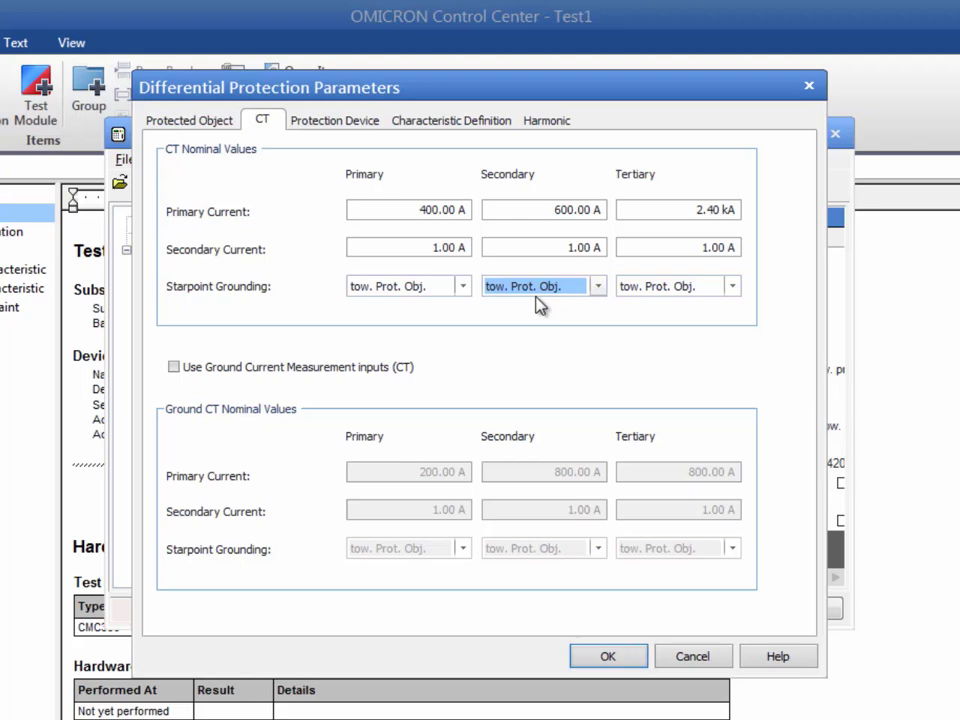
pyautogui.click(174, 367)
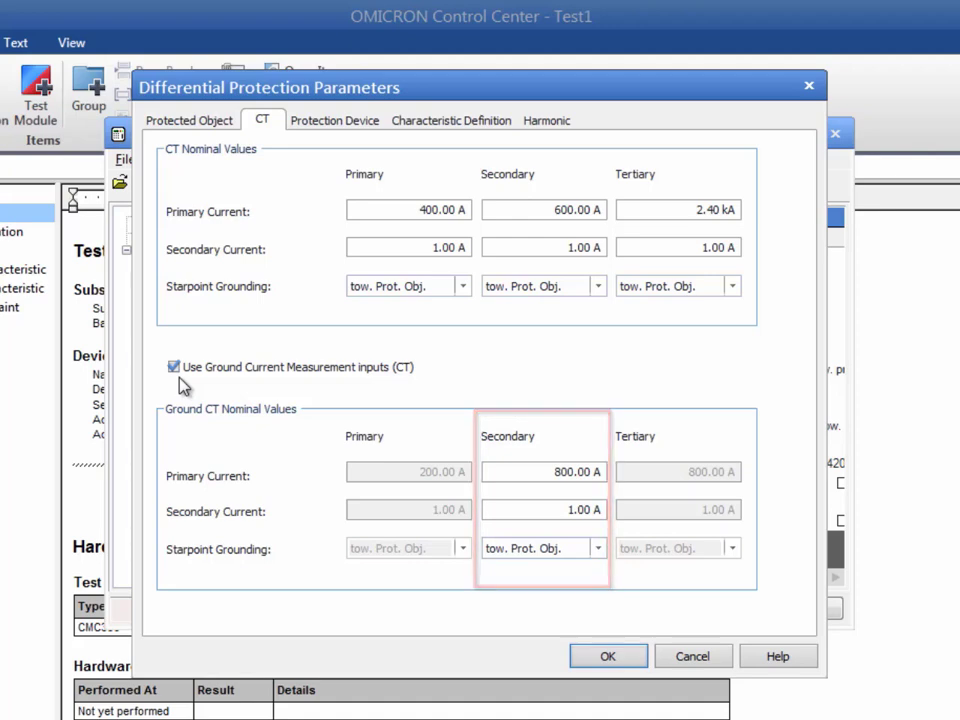
pyautogui.click(173, 367)
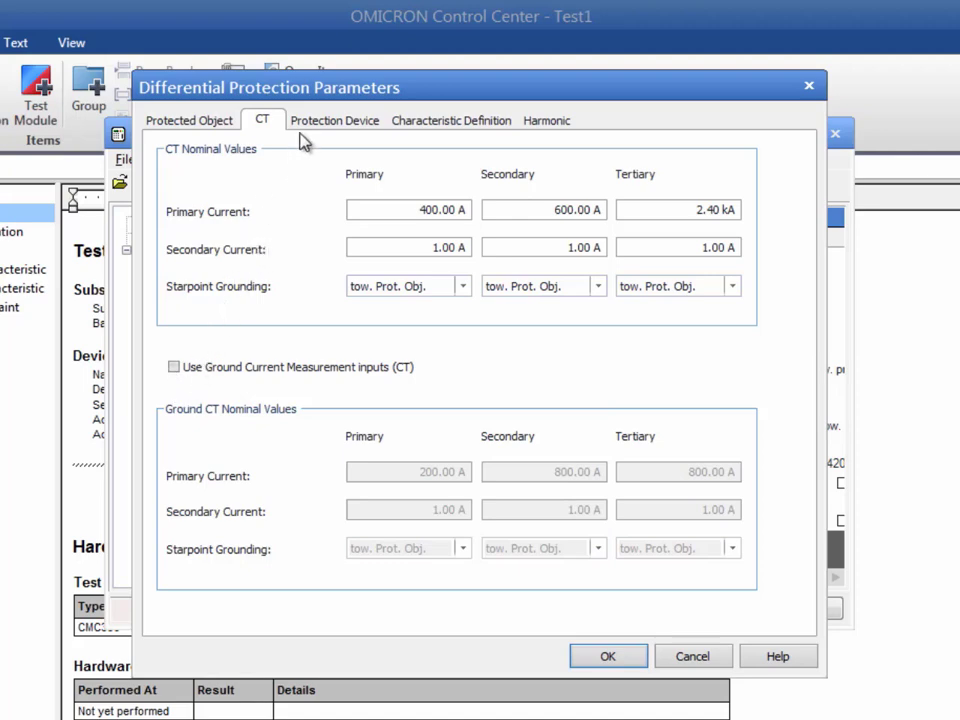
# - Keep the Ibias calculation as ( |Ip| + |Is| ) / K1 with K1 at 1.00
pyautogui.click(335, 120)
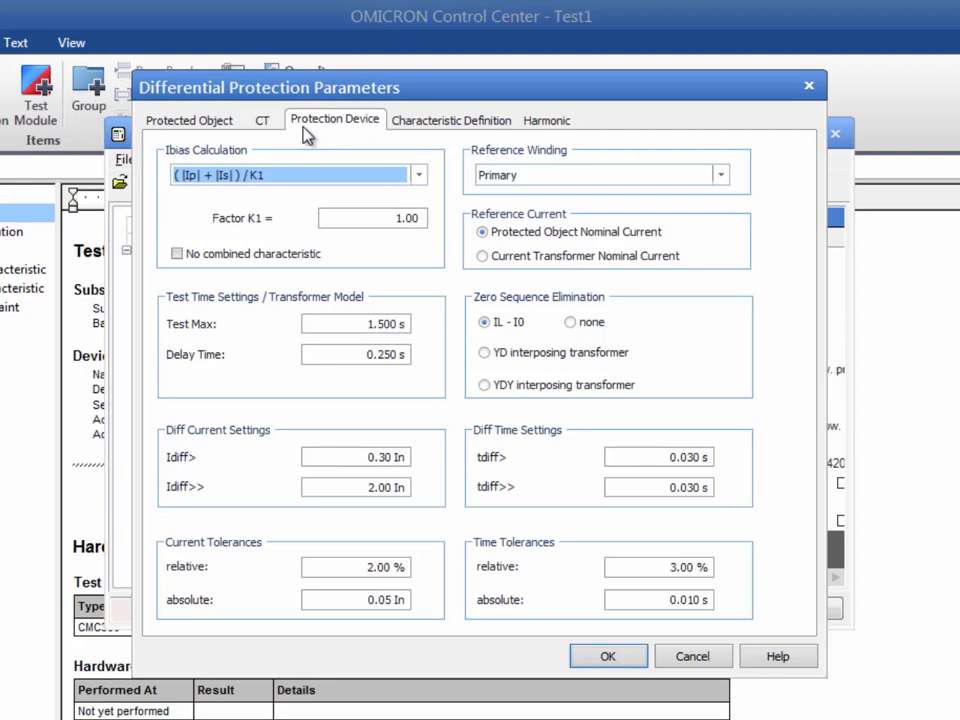
pyautogui.click(419, 174)
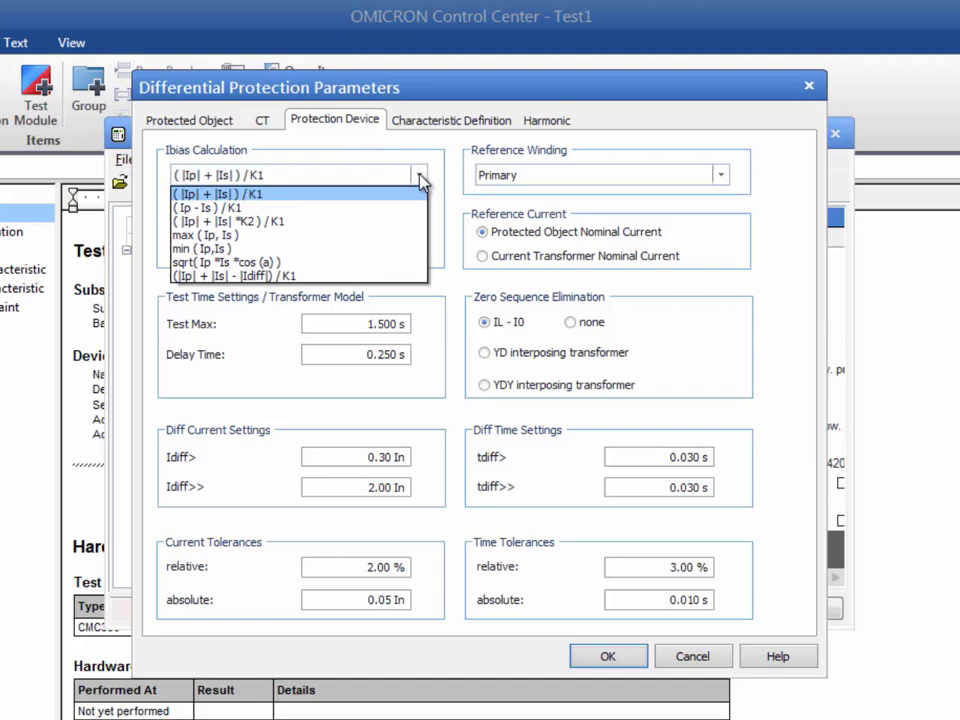
pyautogui.click(290, 193)
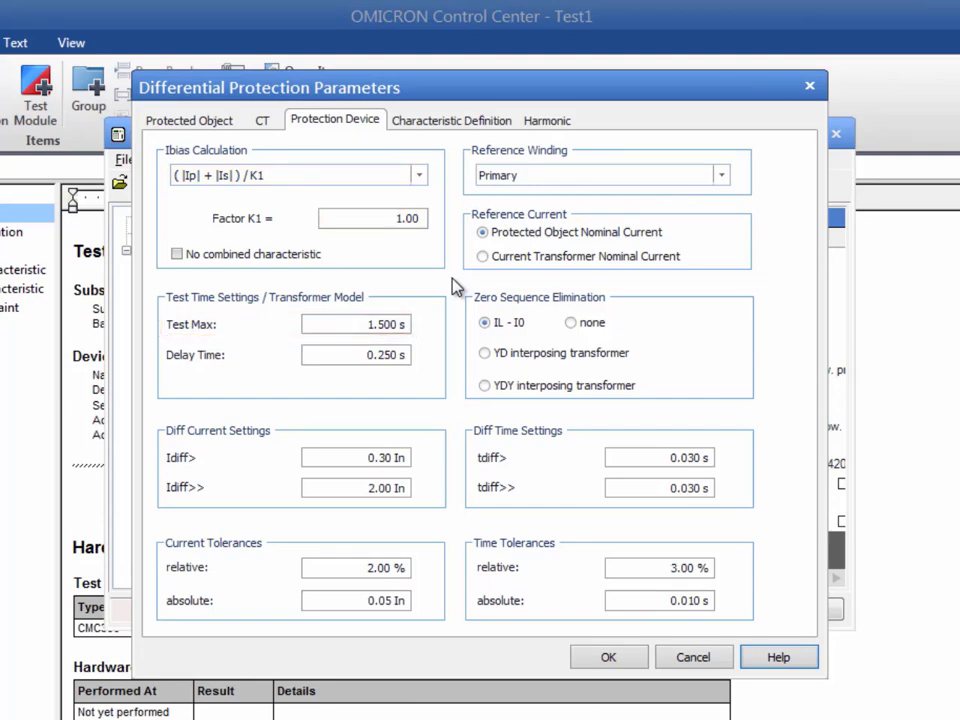
# - Enter Idiff> 0.25 In, Idiff>> 6.00 In, tolerances 5 %, 0.10 In and 1 %
pyautogui.click(355, 354)
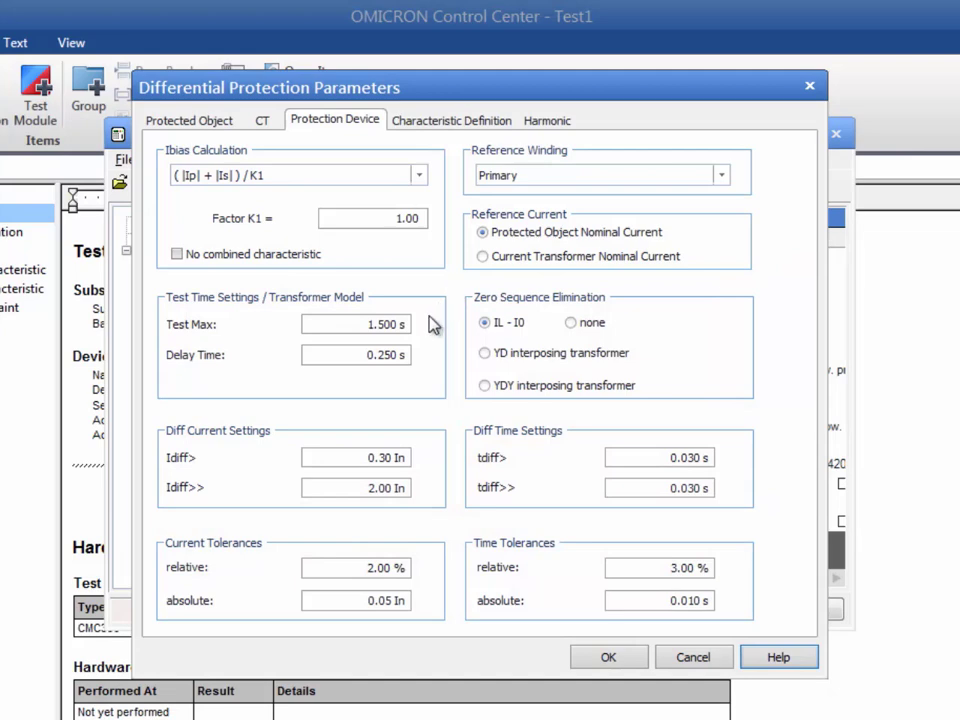
pyautogui.click(356, 457)
pyautogui.write('0.25')
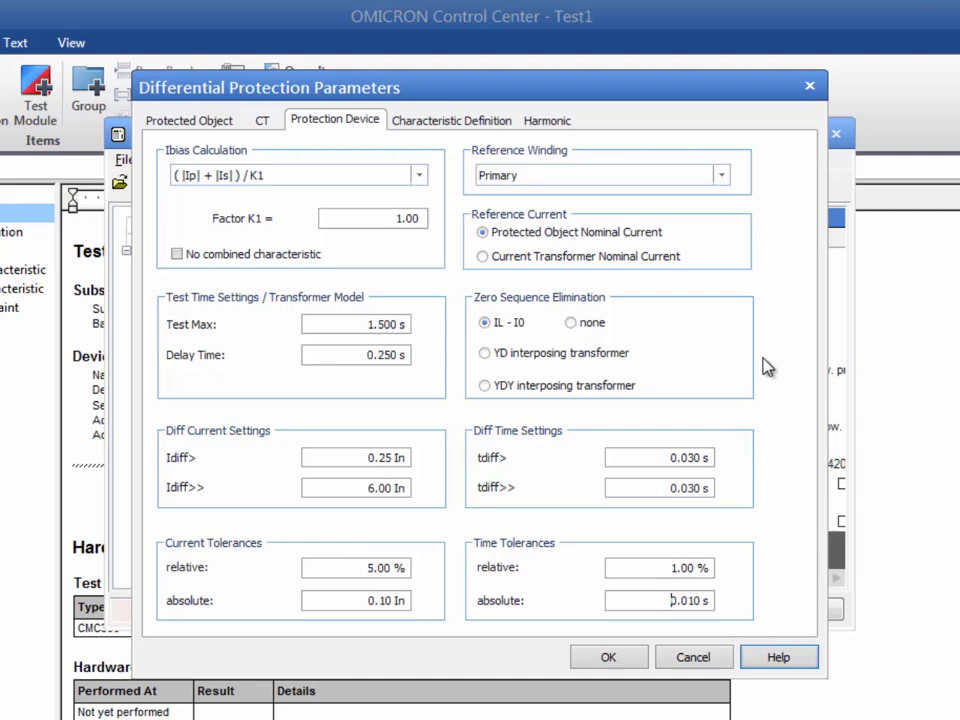
pyautogui.moveTo(788, 332)
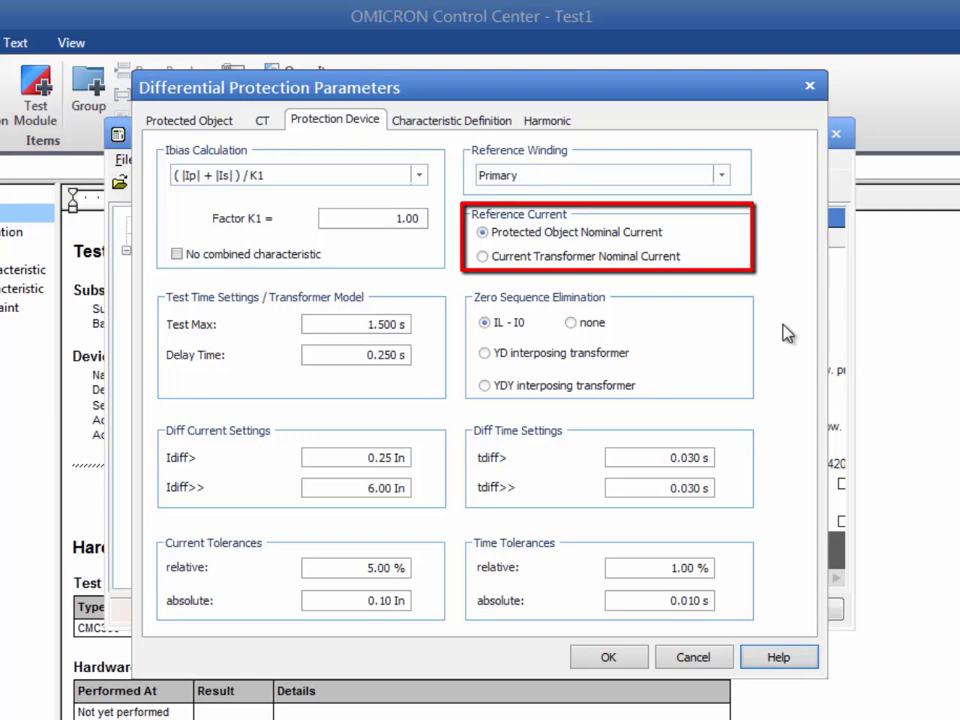
pyautogui.moveTo(160, 137)
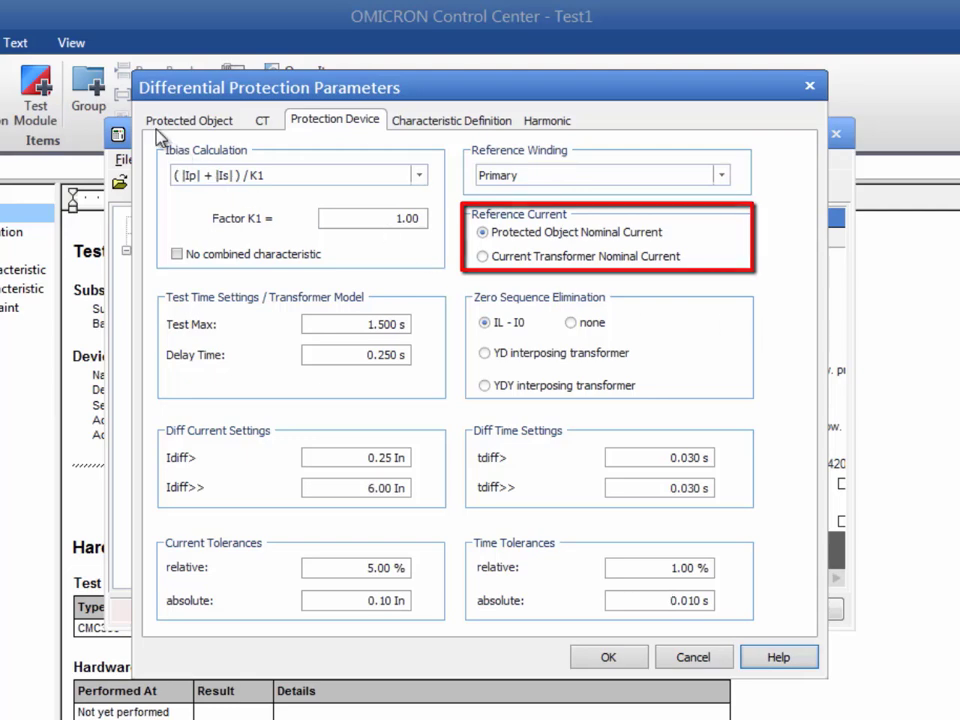
pyautogui.click(190, 120)
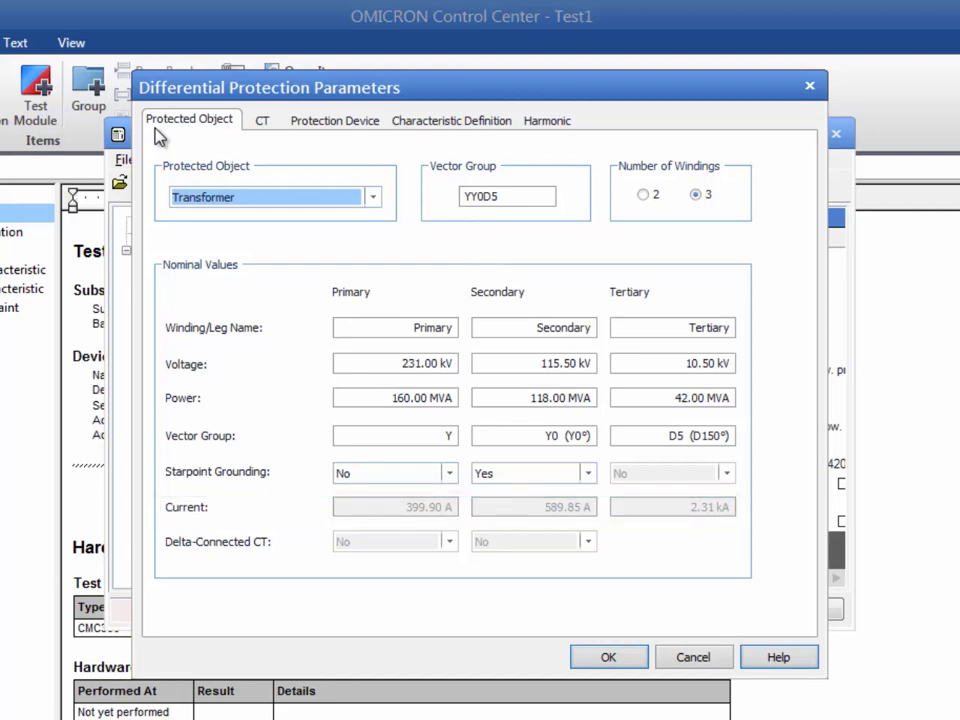
pyautogui.click(262, 120)
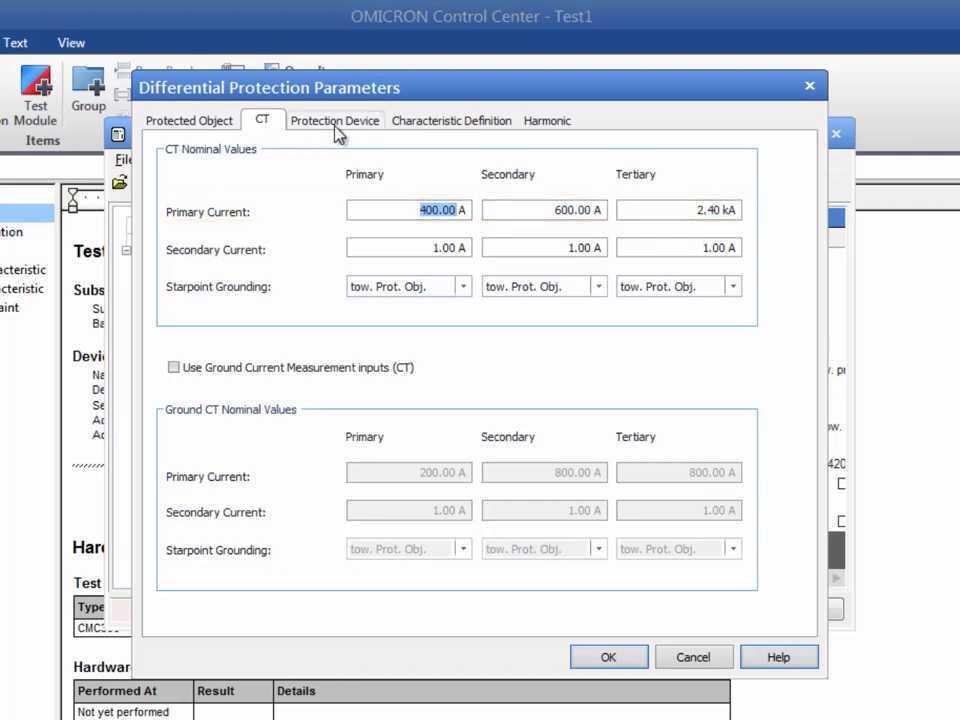
pyautogui.click(334, 120)
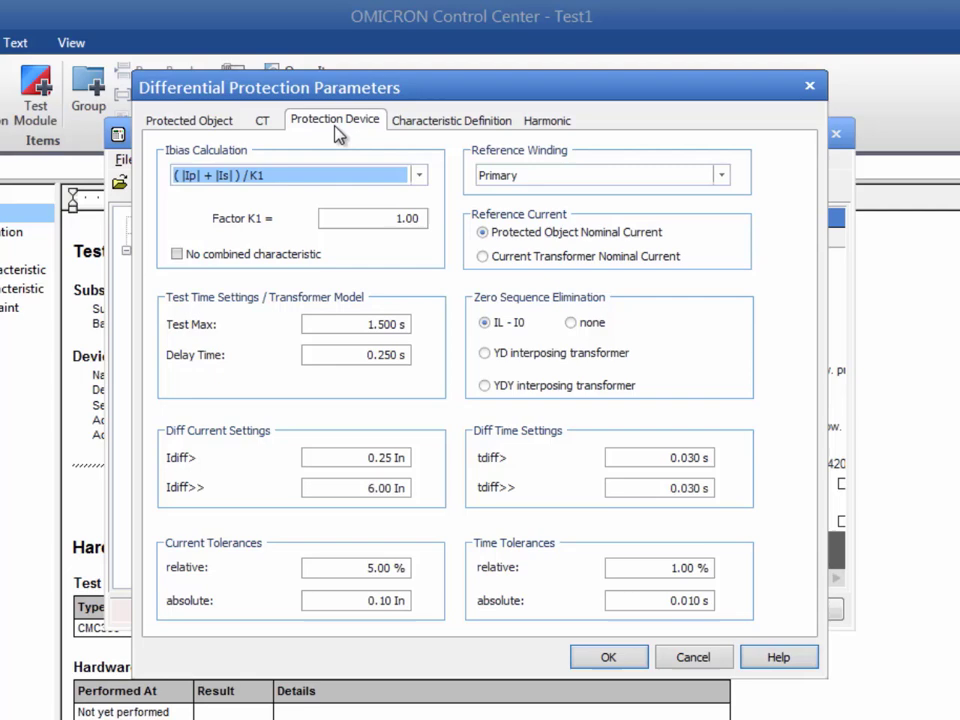
# - Remove all default segments on the Characteristic Definition page
pyautogui.click(452, 120)
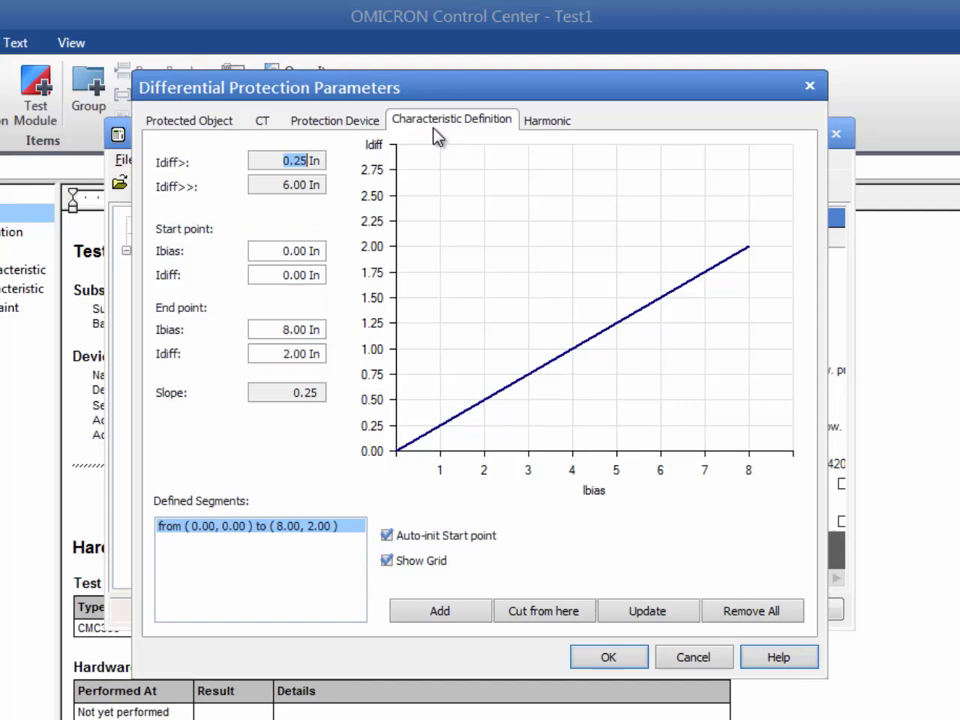
pyautogui.moveTo(500, 218)
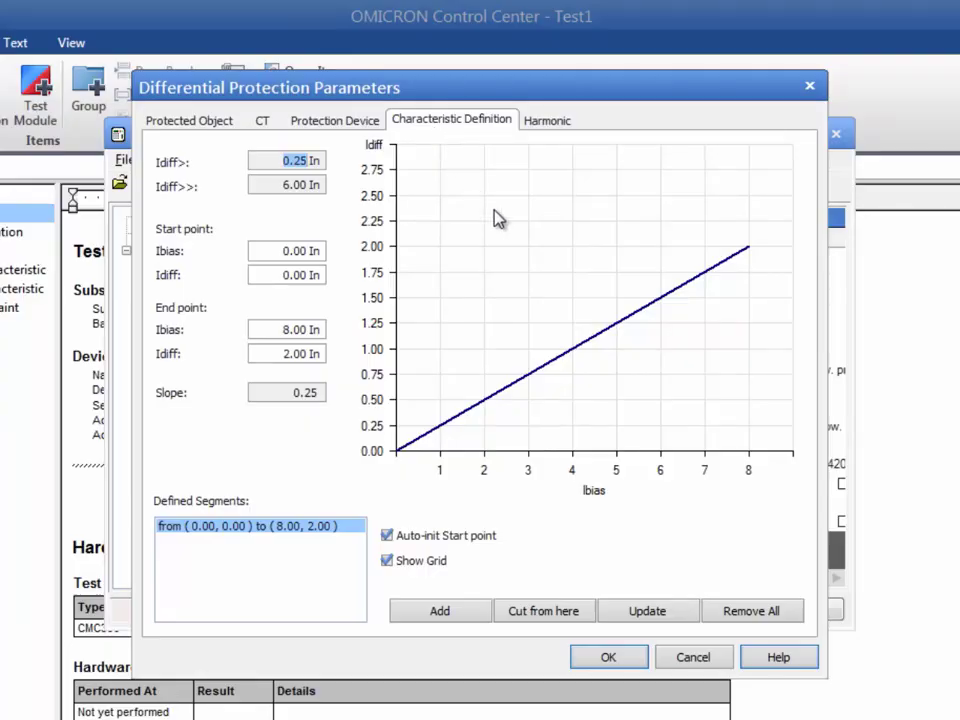
pyautogui.click(752, 611)
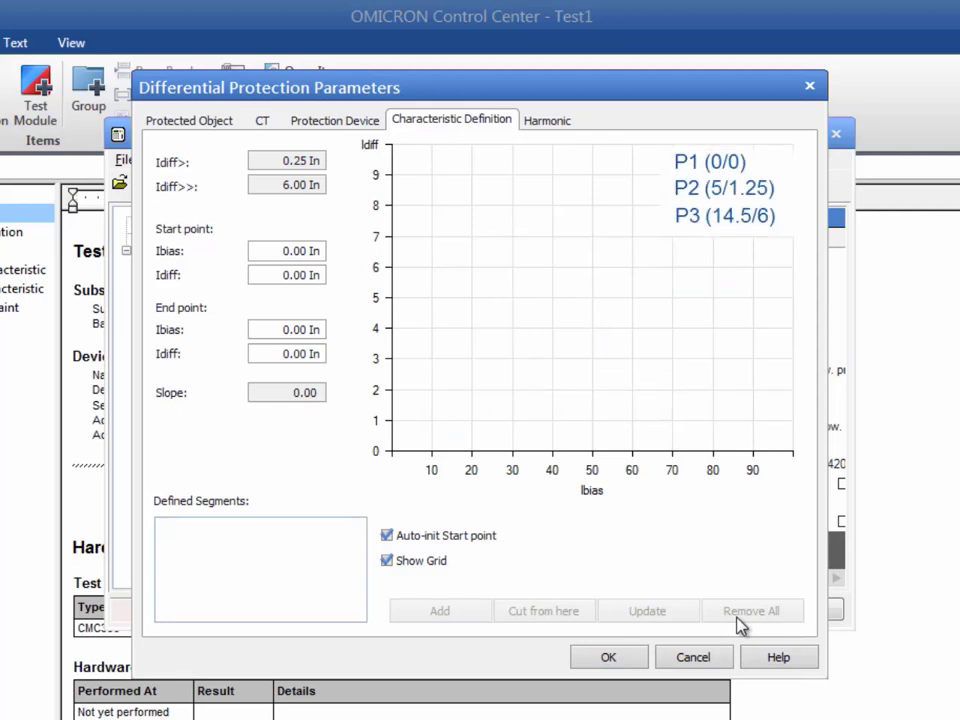
# - Add characteristic end points (5, 1.25) and (14.5, 6) as two segments
pyautogui.click(386, 535)
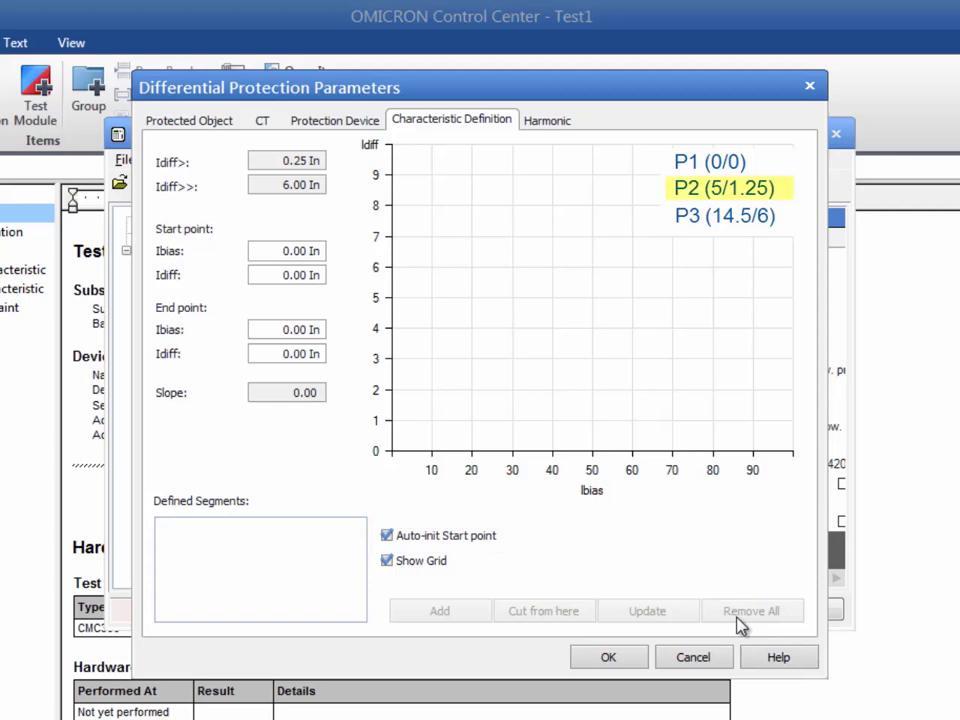
pyautogui.click(287, 329)
pyautogui.write('5')
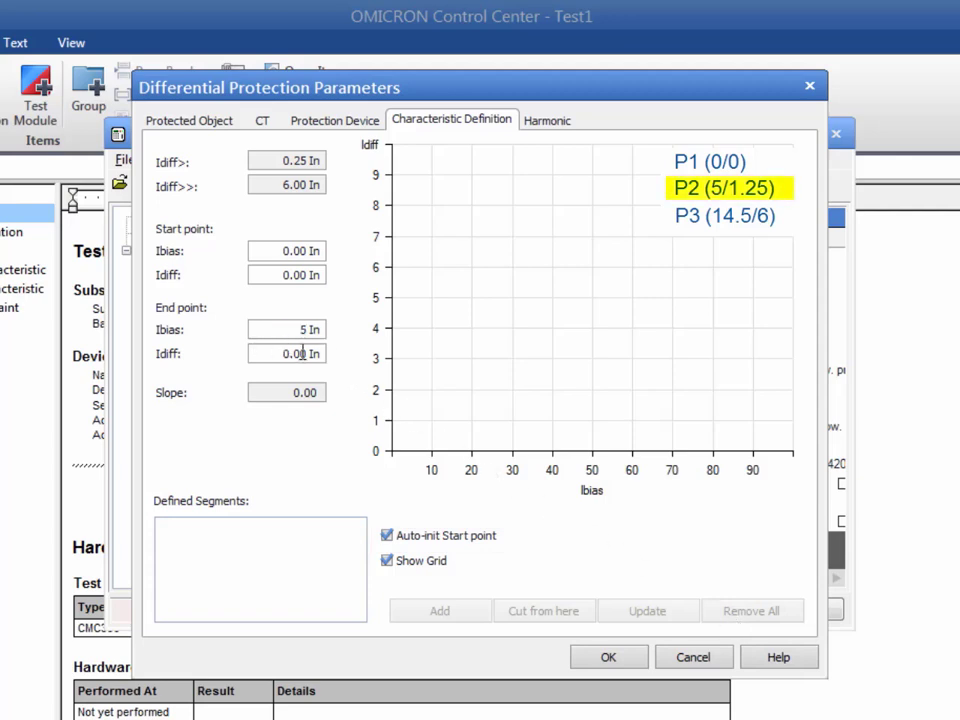
pyautogui.write('1.25')
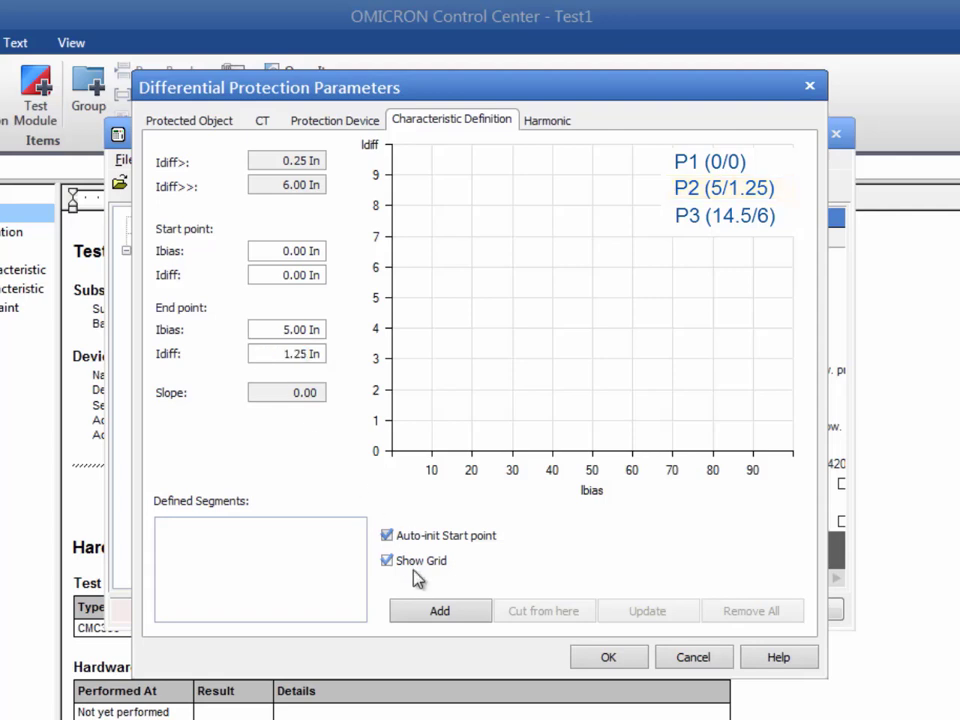
pyautogui.click(439, 610)
pyautogui.write('6')
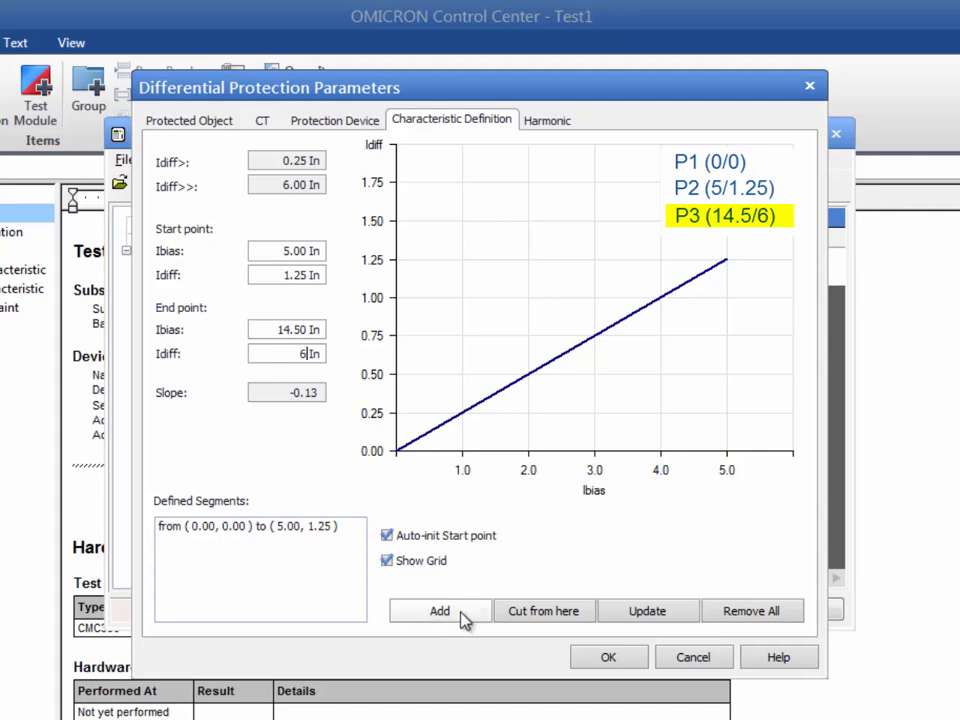
pyautogui.click(439, 611)
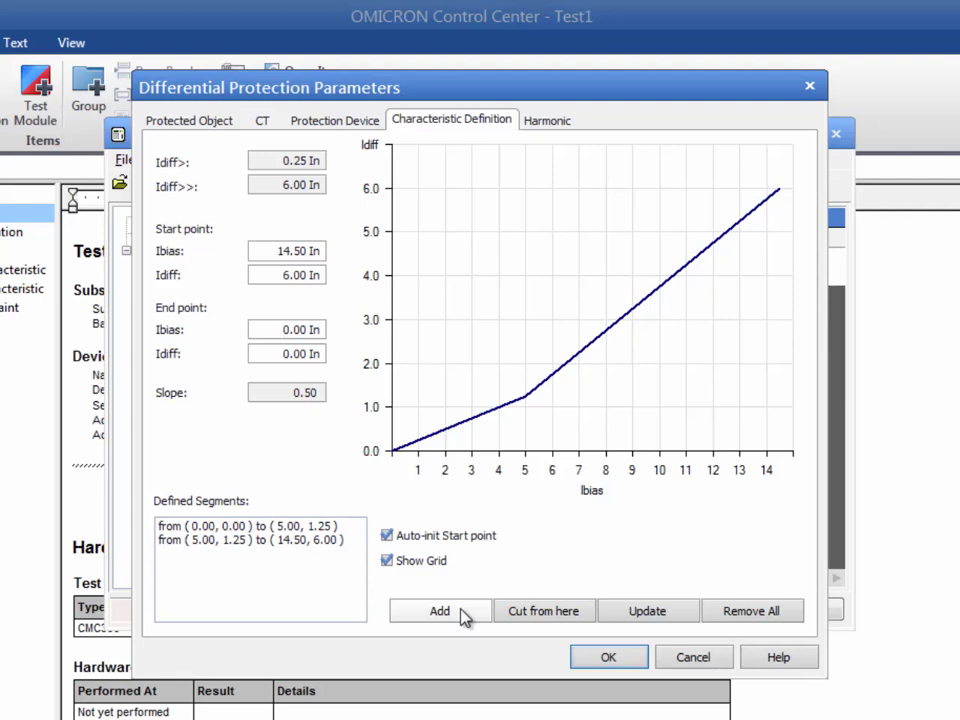
pyautogui.moveTo(523, 270)
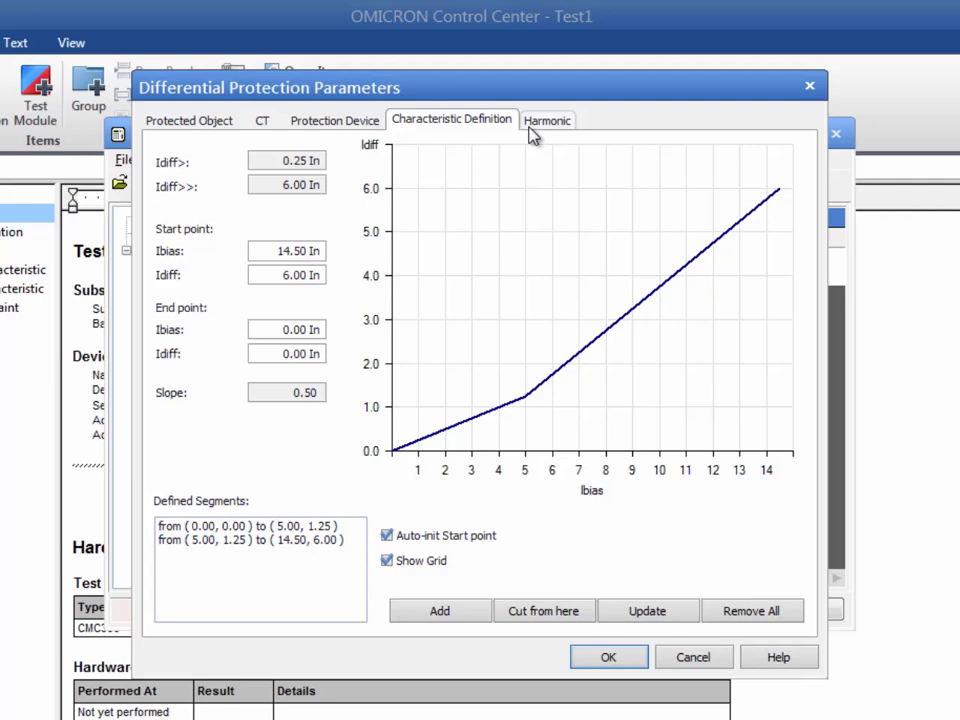
# - Show the harmonic restraint page with the 2nd harmonic at 20% from 0.25 to 6.00 In
pyautogui.click(547, 120)
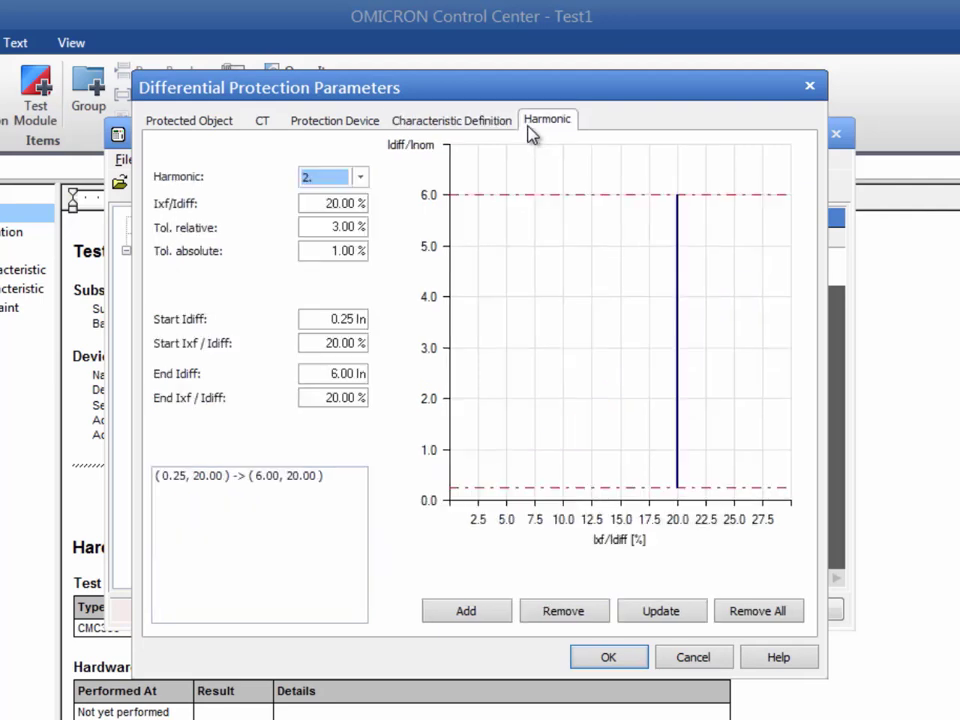
pyautogui.moveTo(480, 158)
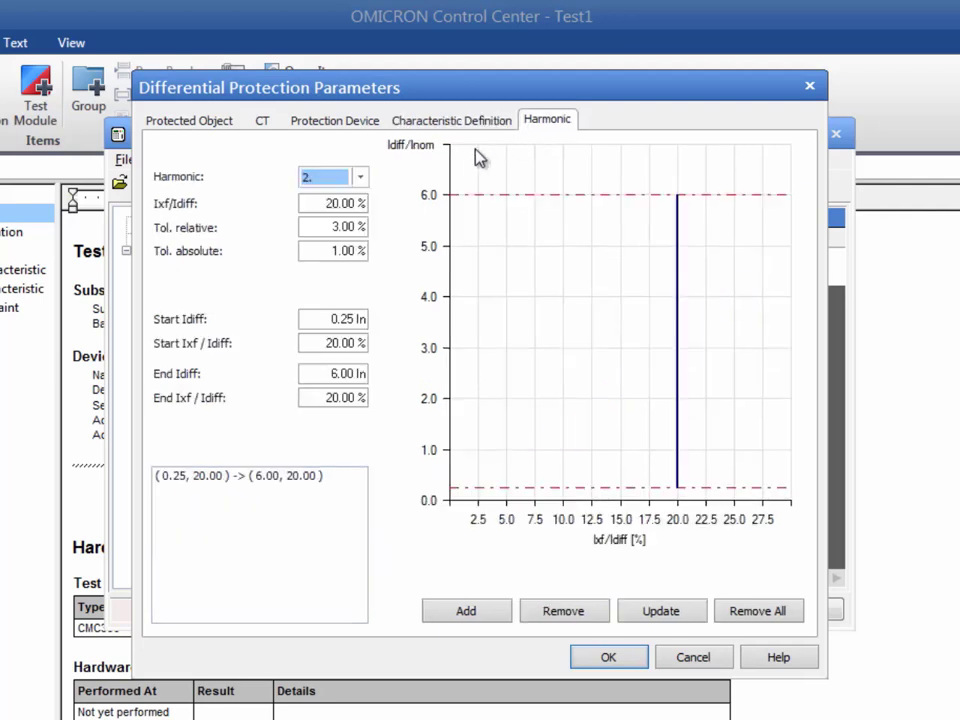
pyautogui.click(359, 176)
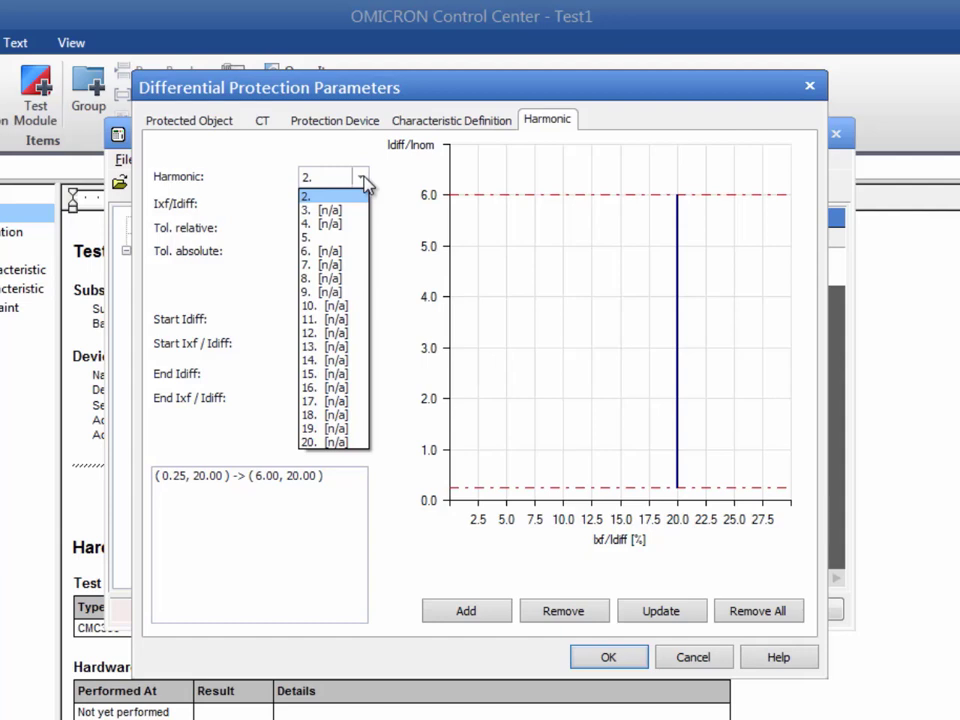
pyautogui.moveTo(370, 185)
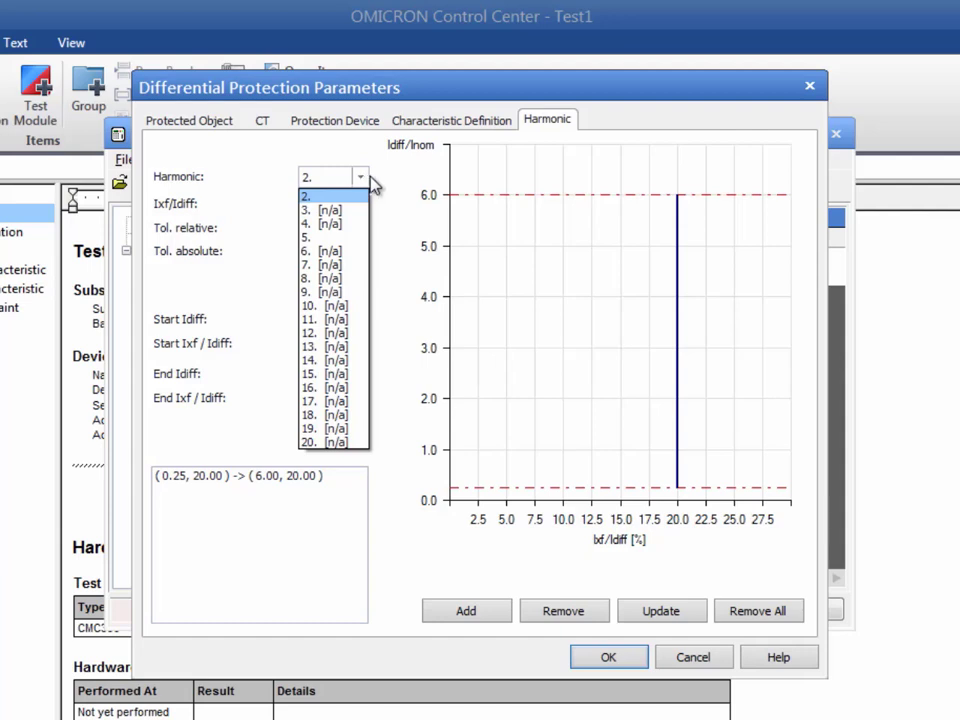
pyautogui.click(305, 194)
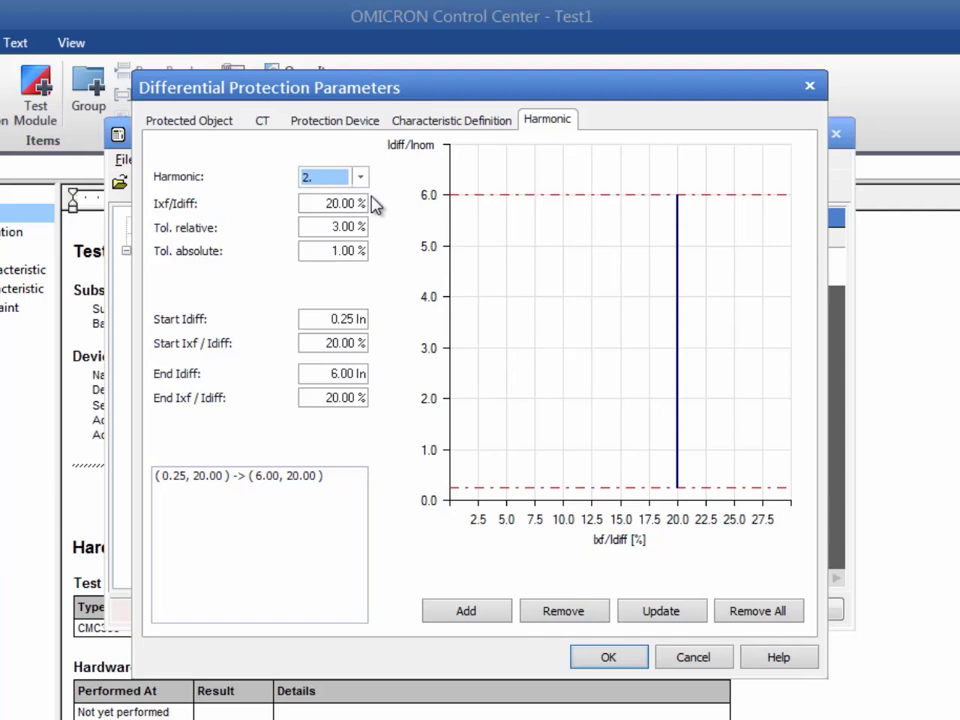
pyautogui.moveTo(388, 207)
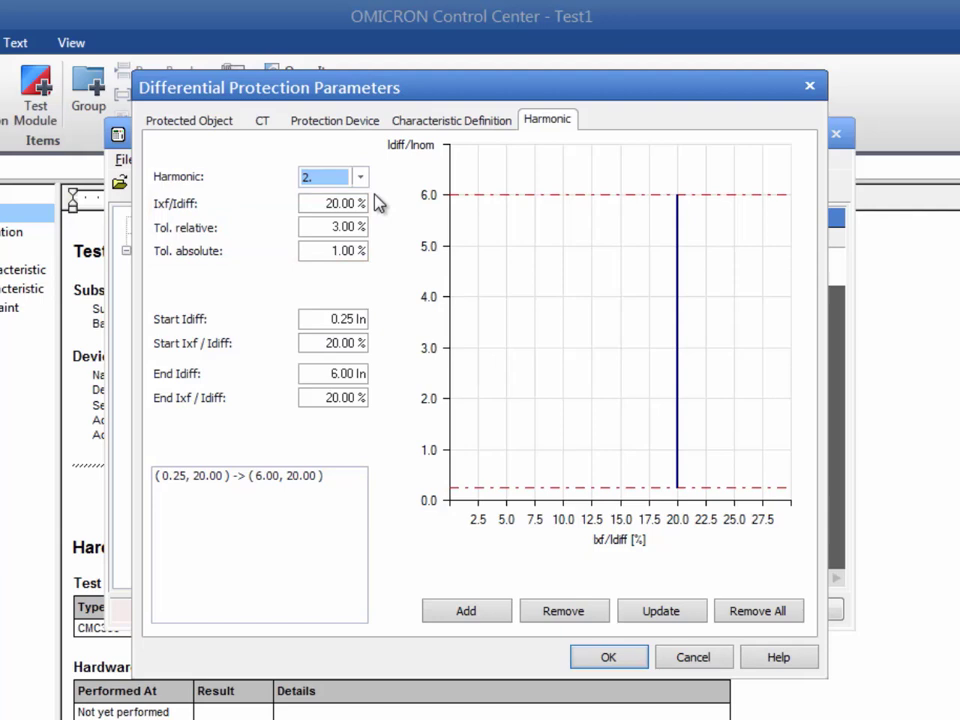
# - Set the 5th harmonic Ixf/Idiff restraint threshold to 45.00% and apply it
pyautogui.click(357, 176)
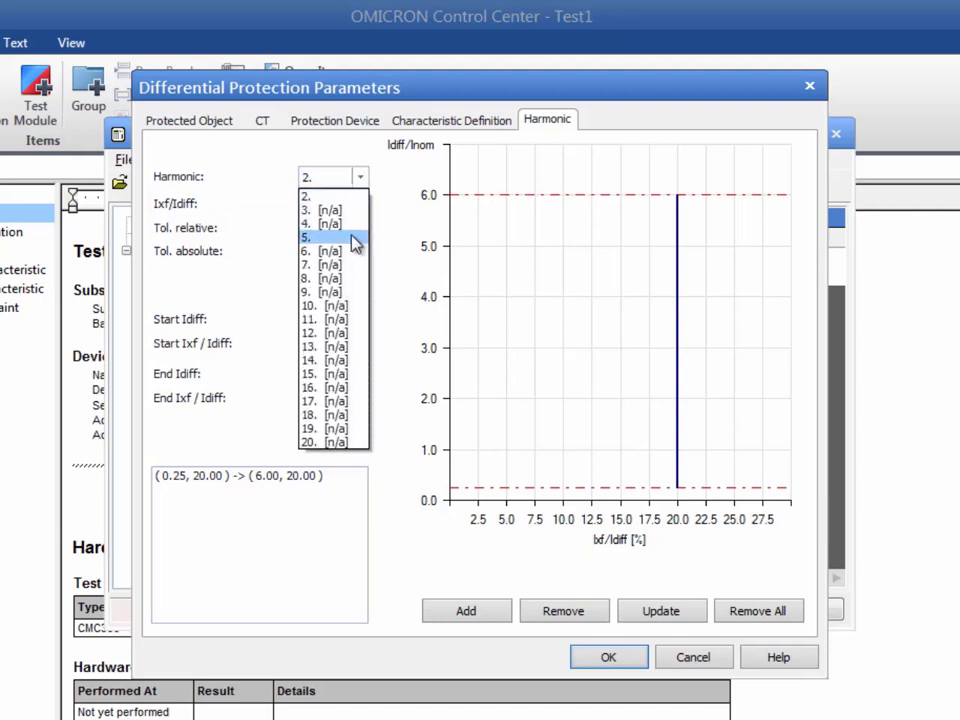
pyautogui.click(318, 237)
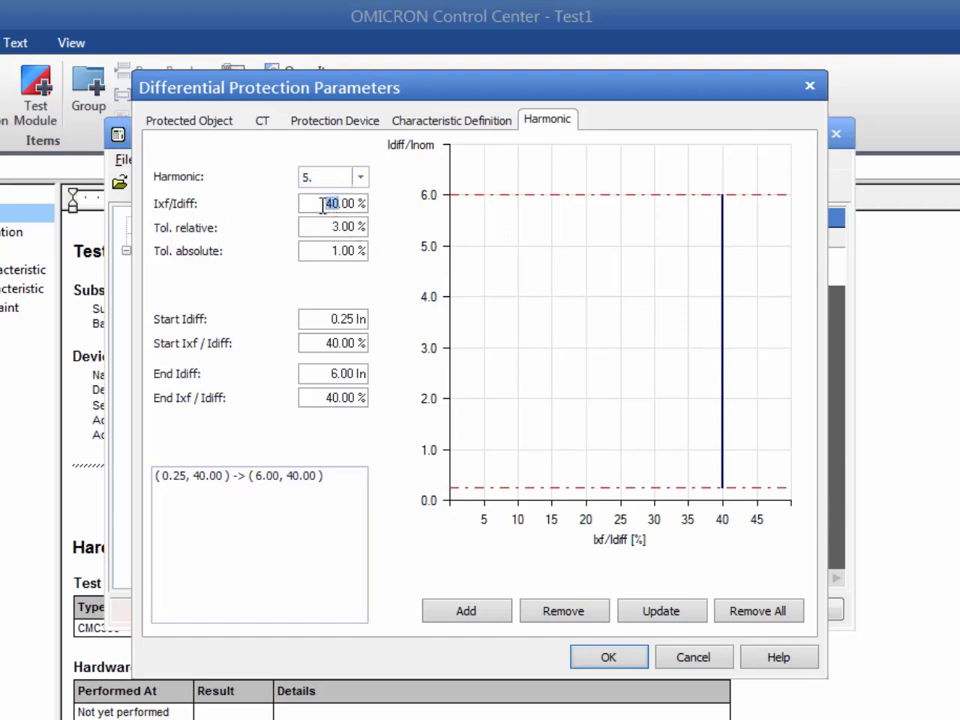
pyautogui.write('45.00')
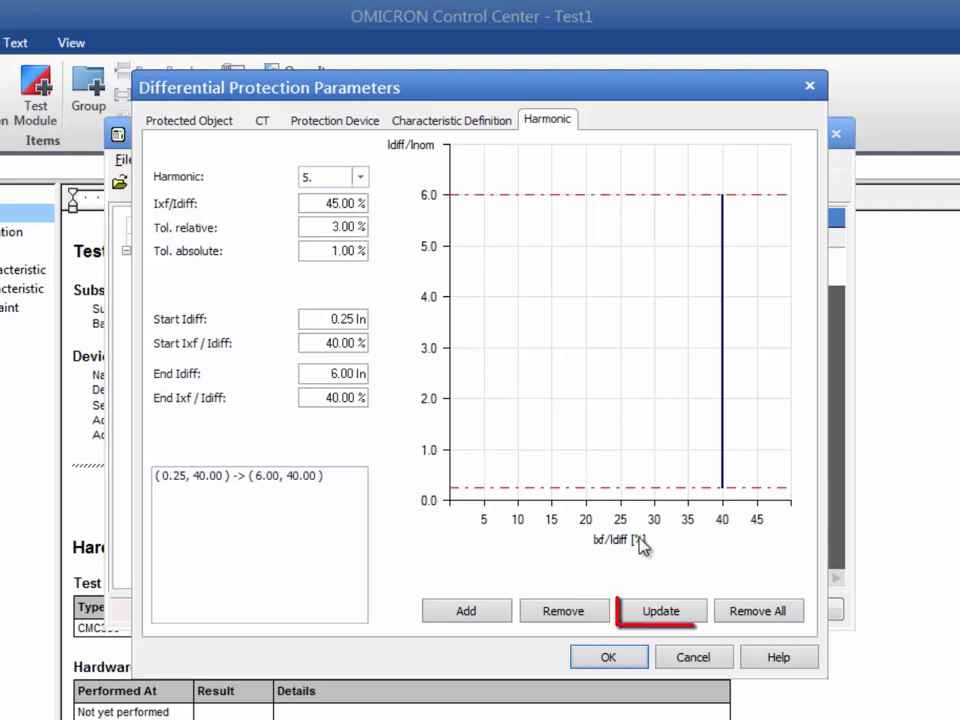
pyautogui.click(661, 611)
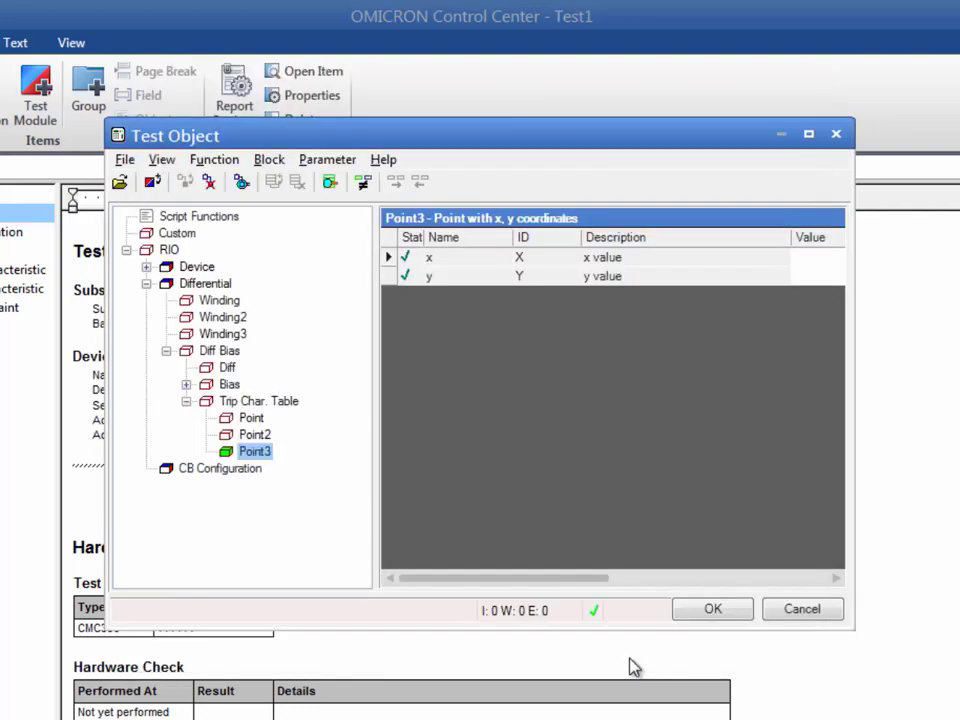
# - Accept the test object, then set the hardware configuration's voltage outputs to <not used>
pyautogui.click(712, 609)
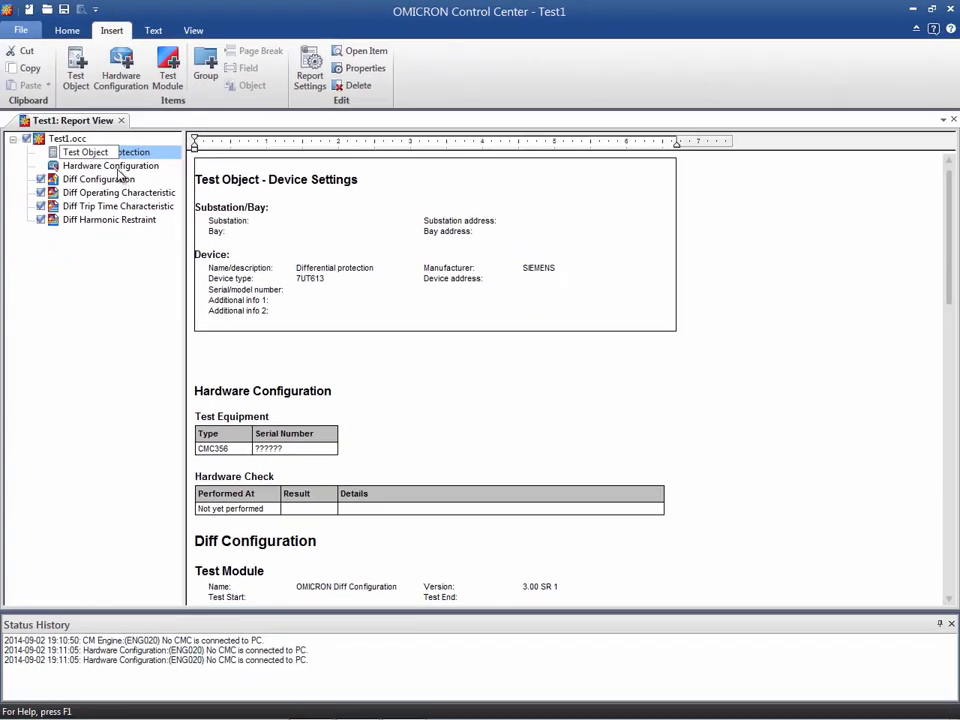
pyautogui.doubleClick(110, 165)
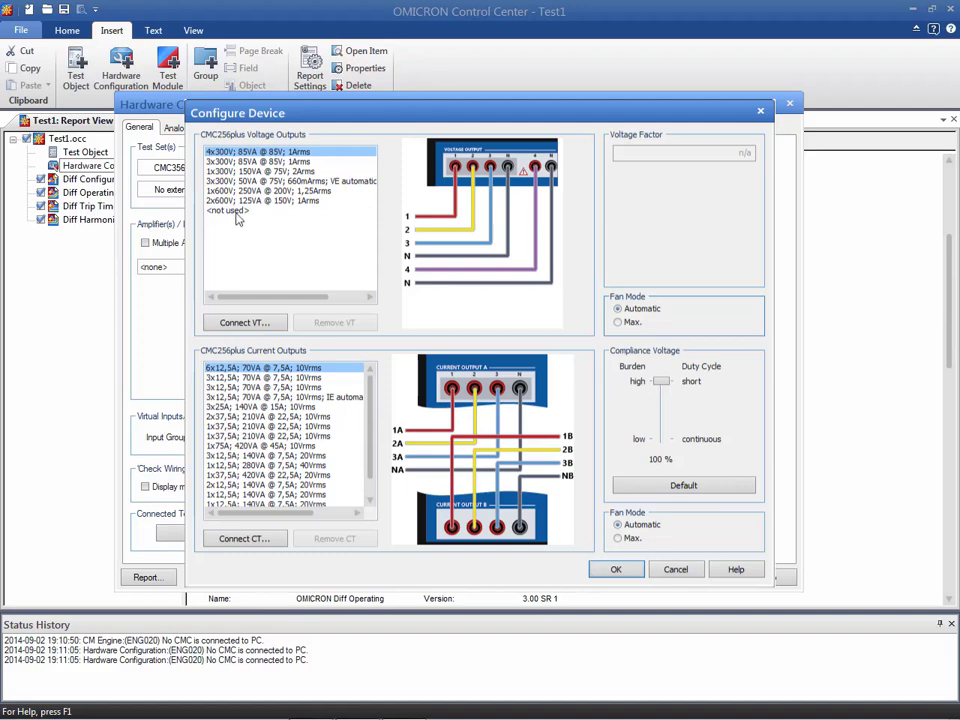
pyautogui.click(228, 210)
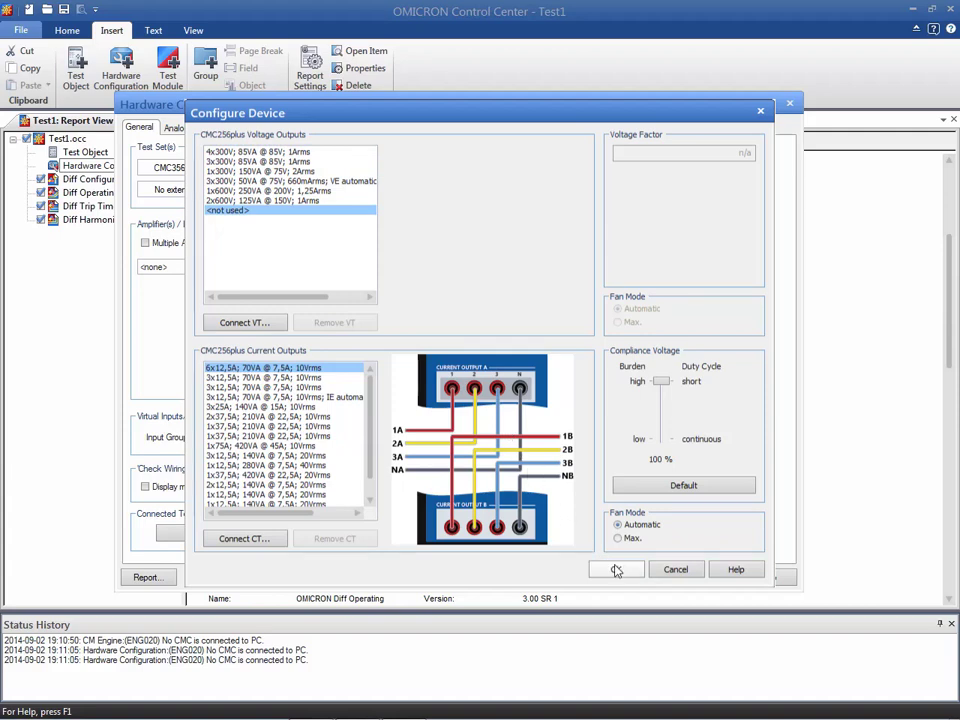
pyautogui.click(617, 569)
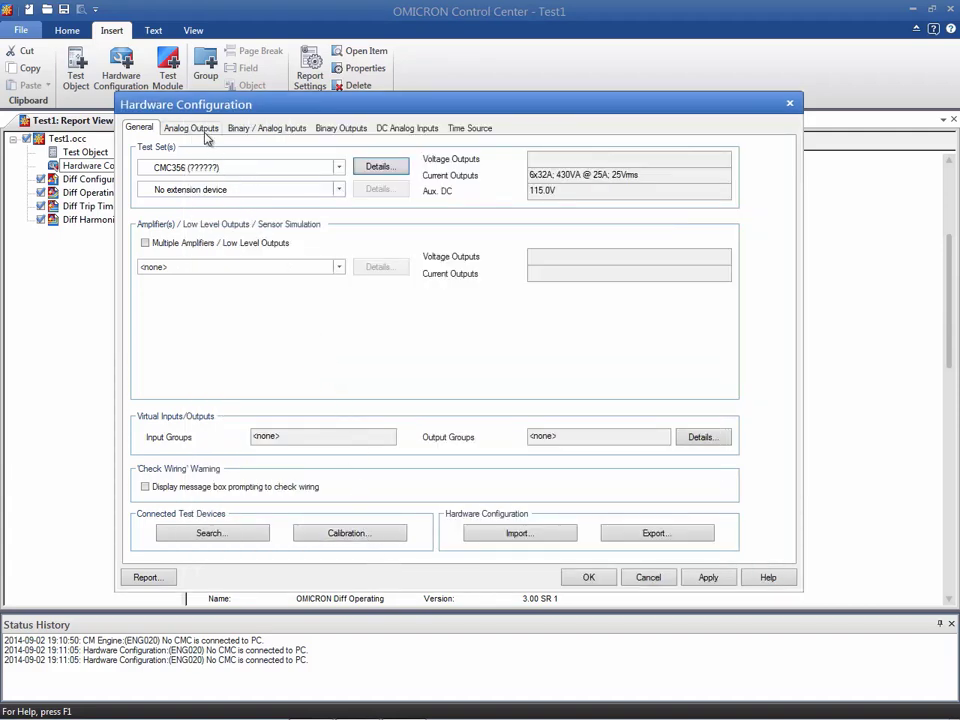
pyautogui.click(191, 128)
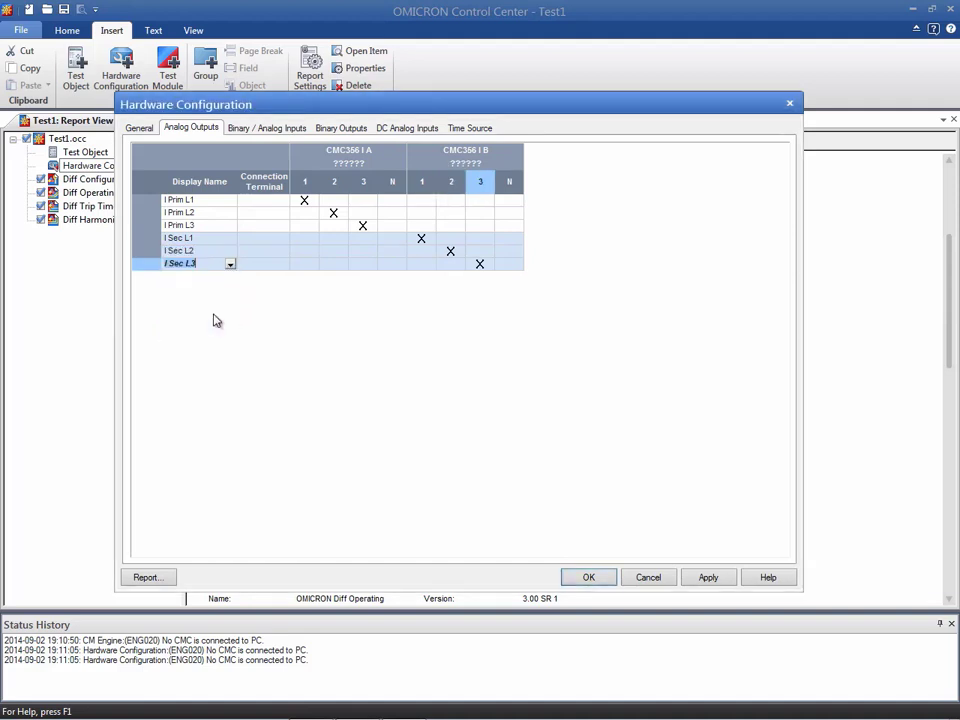
pyautogui.moveTo(247, 133)
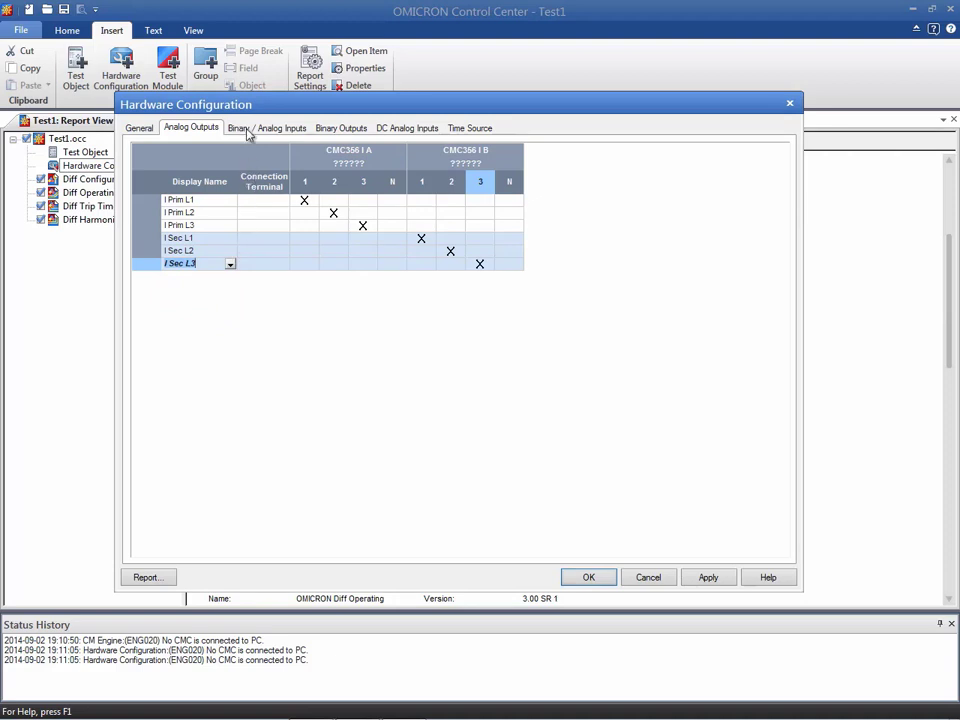
# - Show the binary input assignments, with inputs 1–9 mapped to test set terminals
pyautogui.click(266, 127)
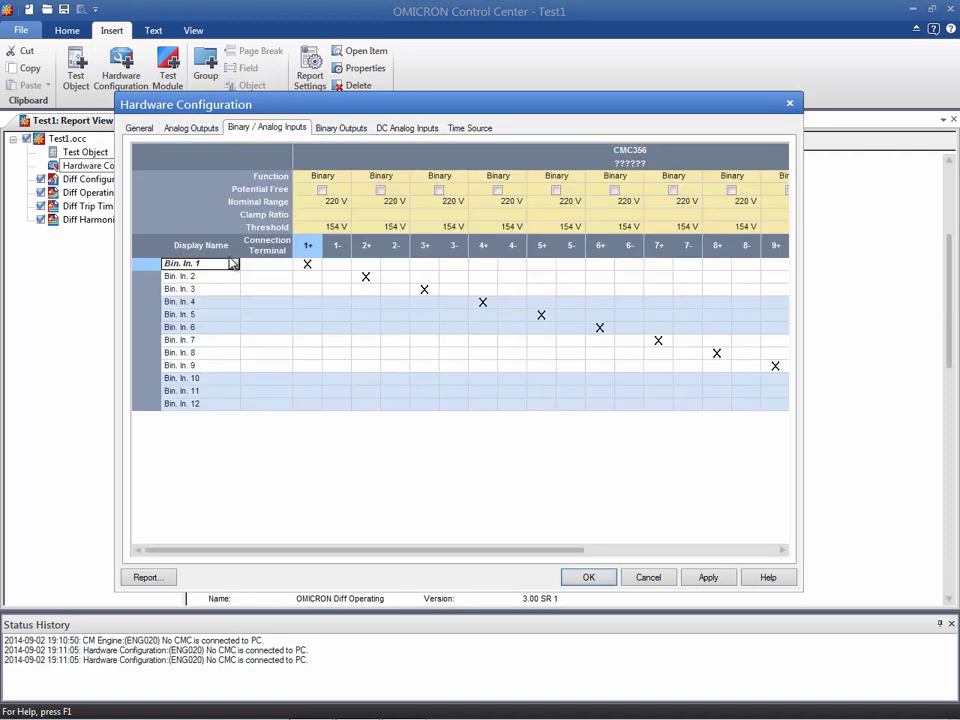